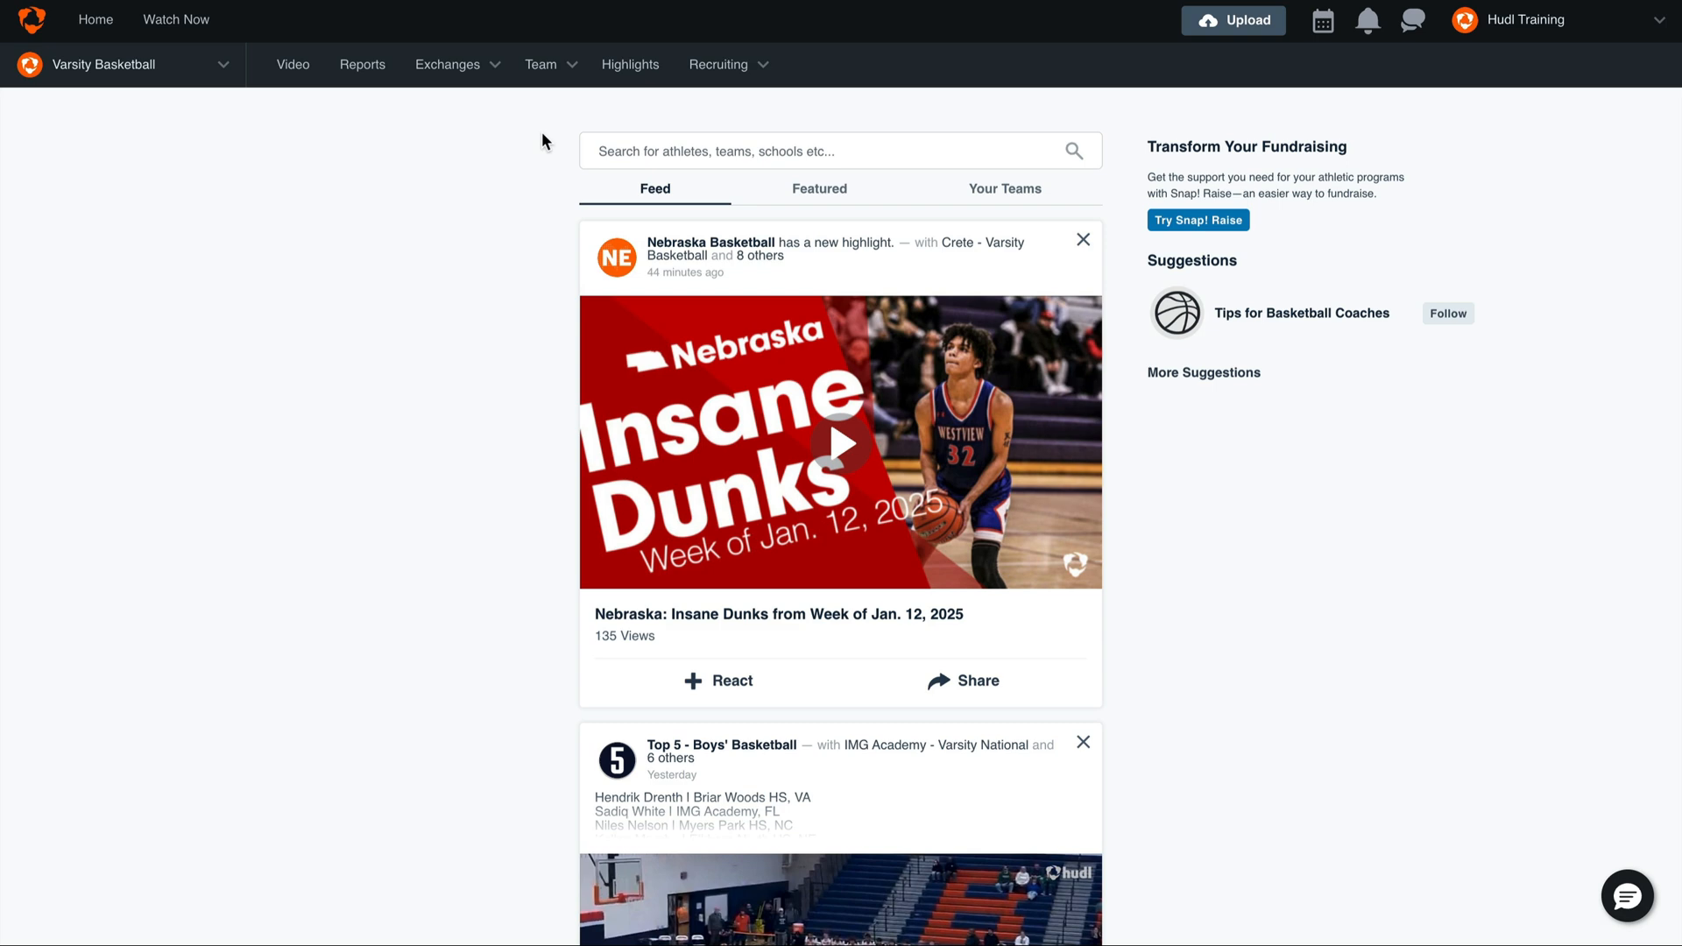
Step: Show the Varsity Basketball 2024-2025 schedule listing three games
click(541, 65)
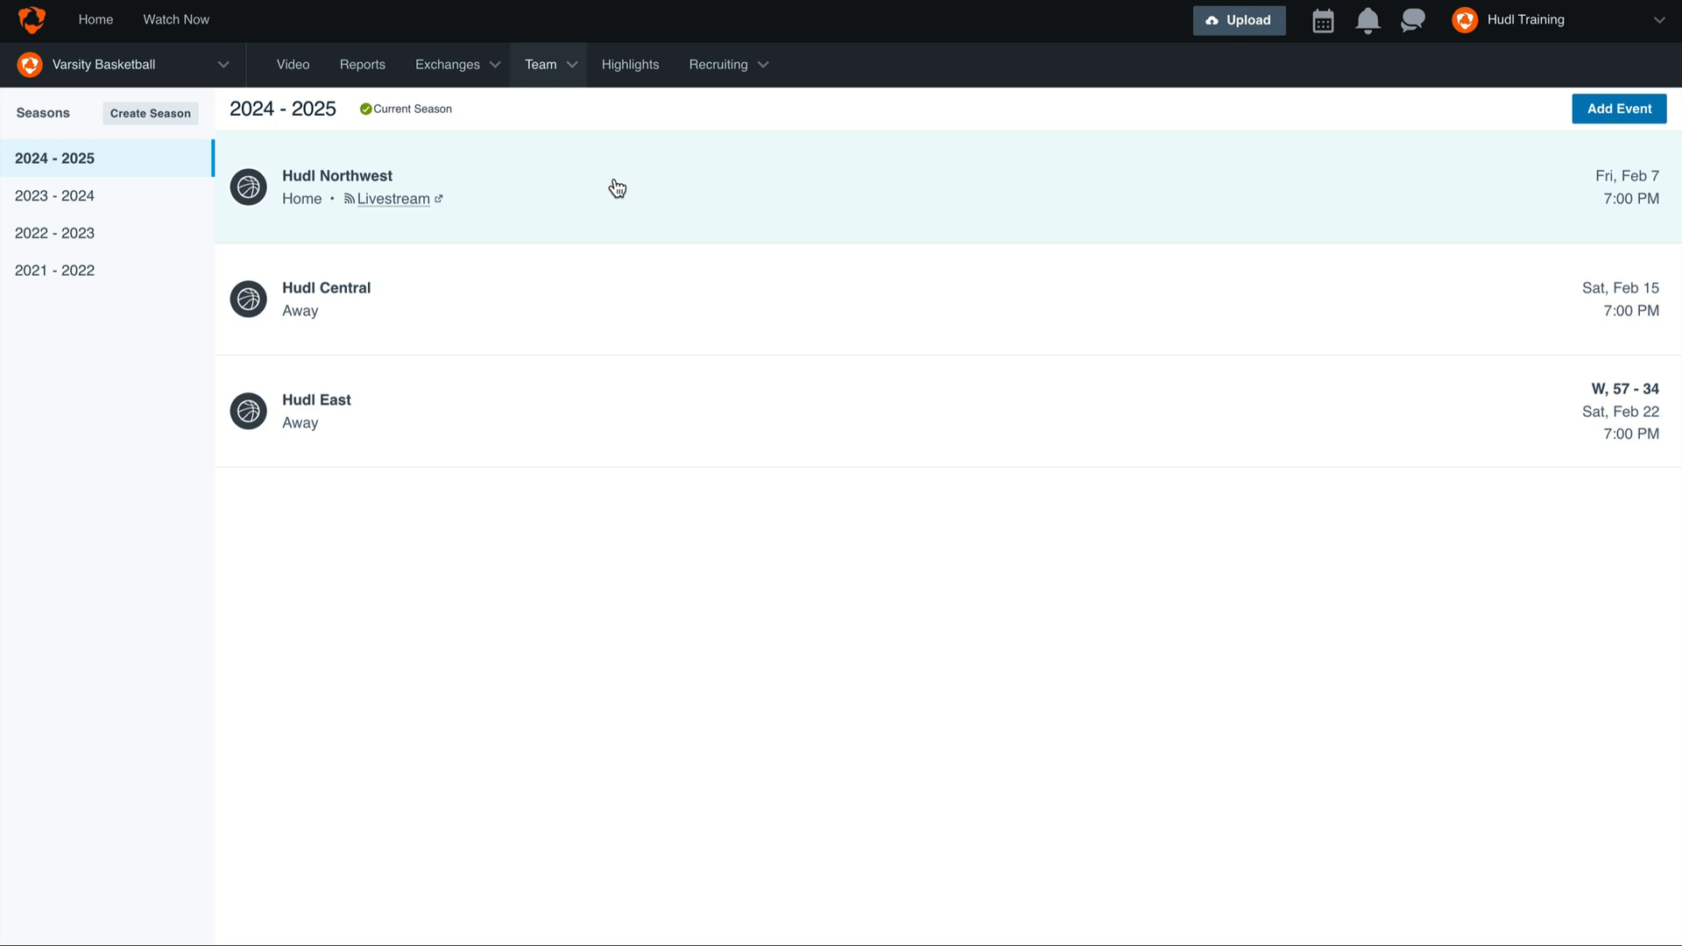
mouse_move(1103, 261)
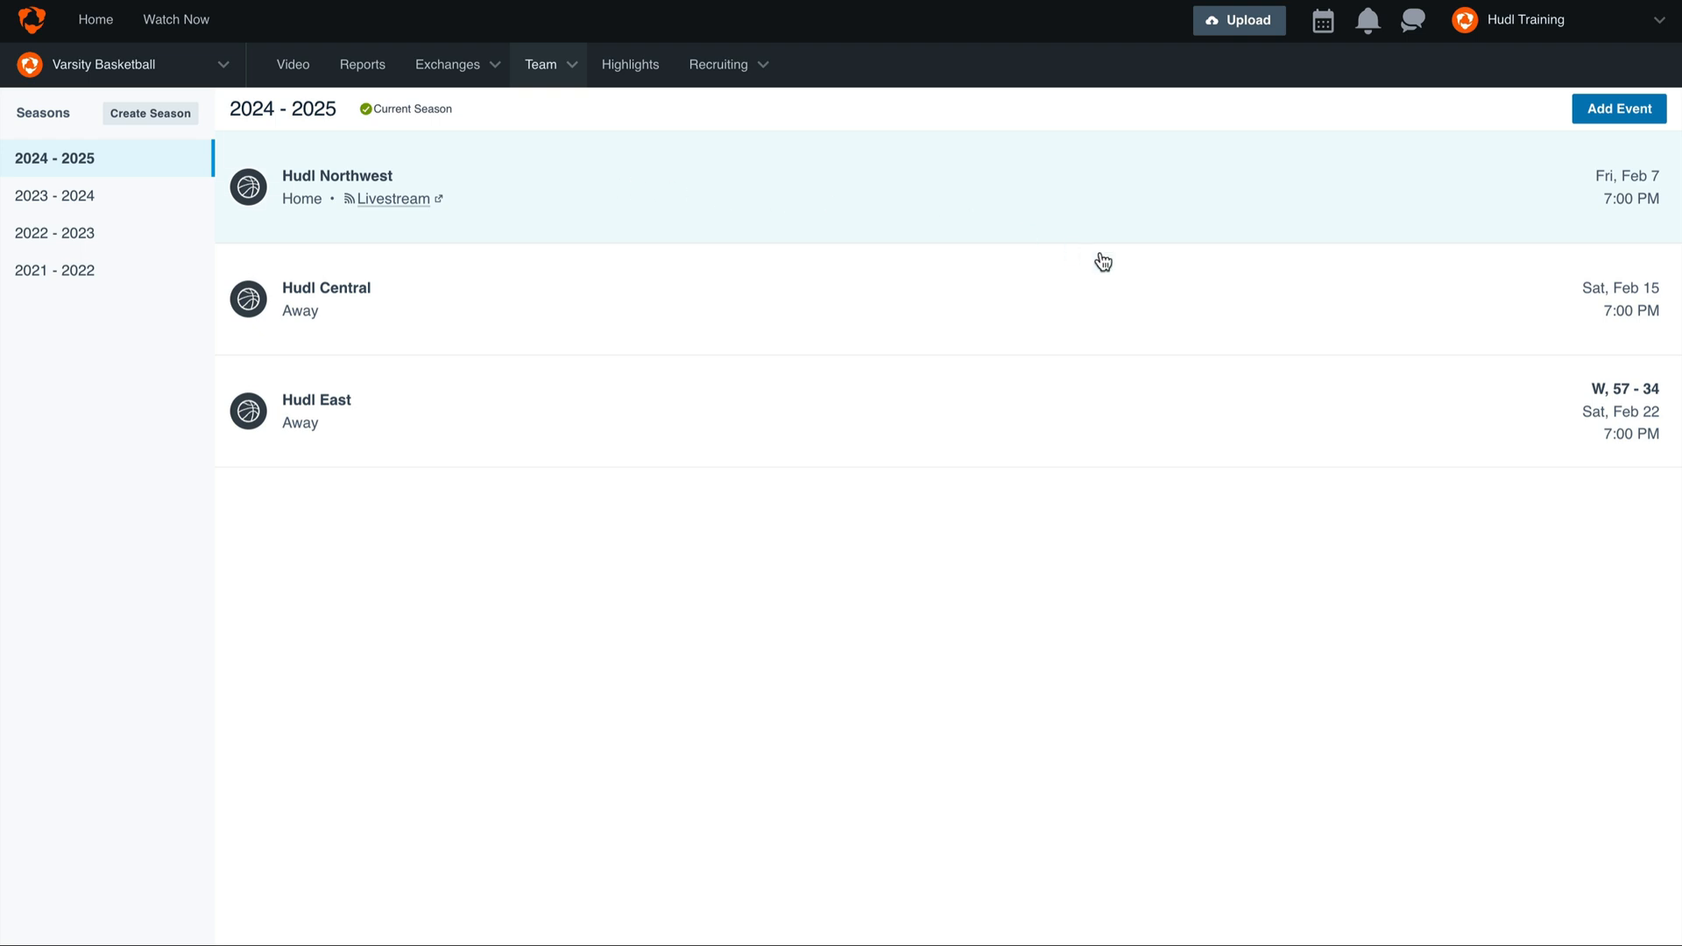
Step: Add a new home game vs Hudl Events on 01/24/2025 at 06:00 PM
click(1618, 109)
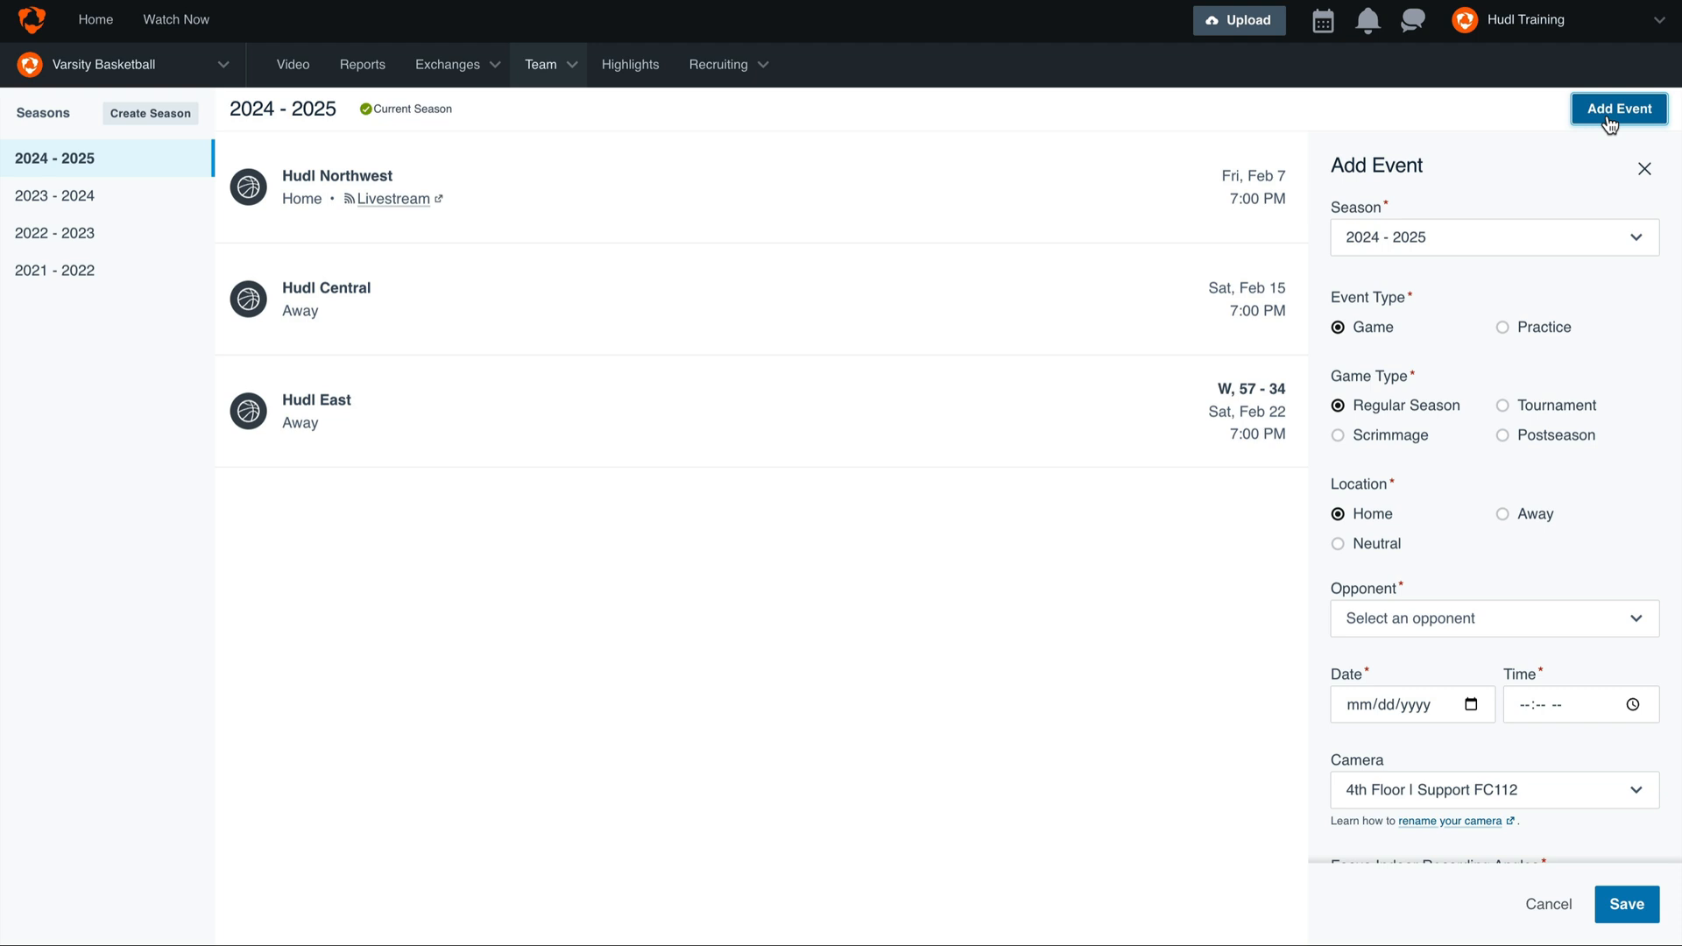
mouse_move(1559, 373)
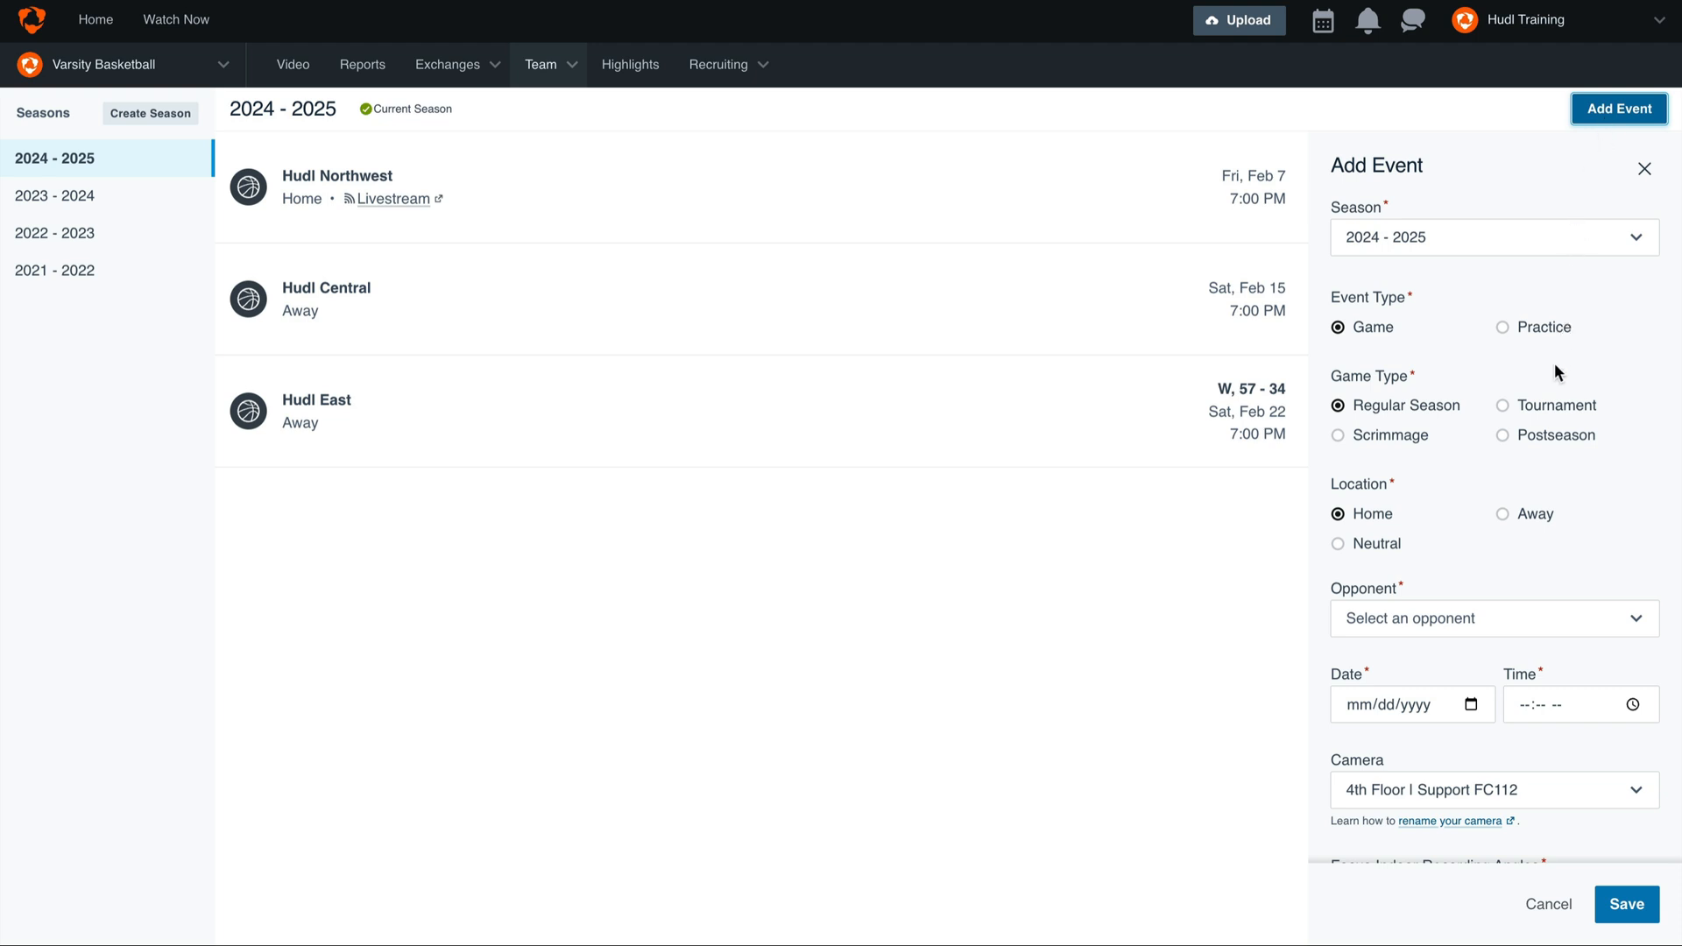
scroll(down, 3)
text(01/24/2025)
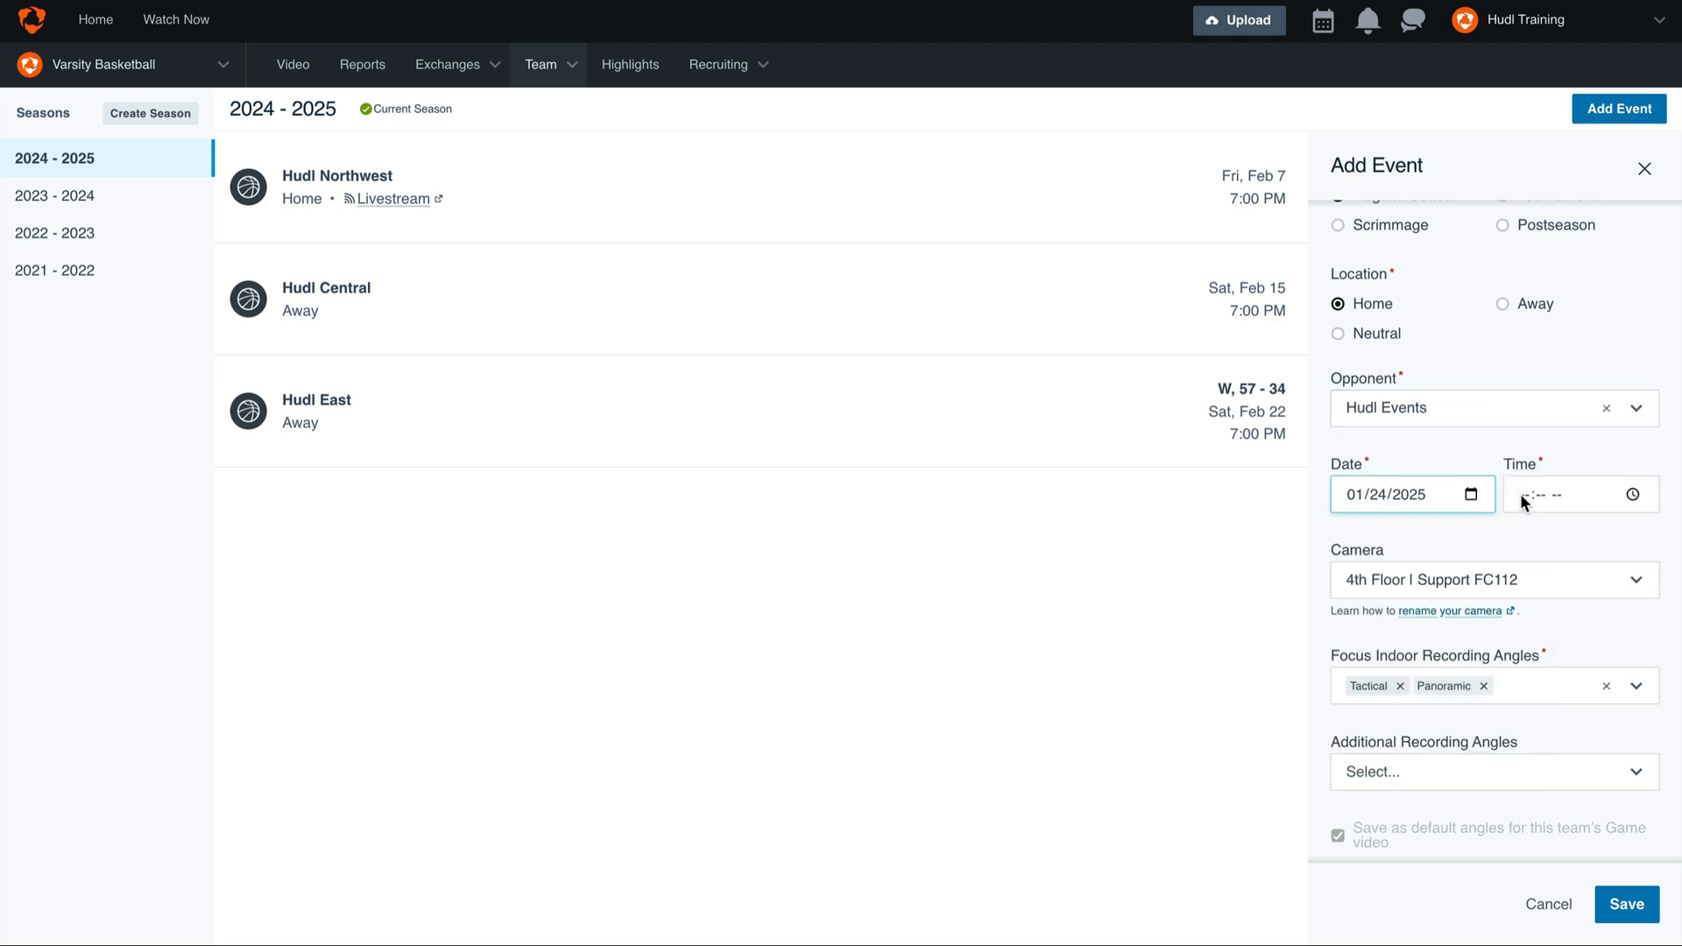
text(06:00 PM)
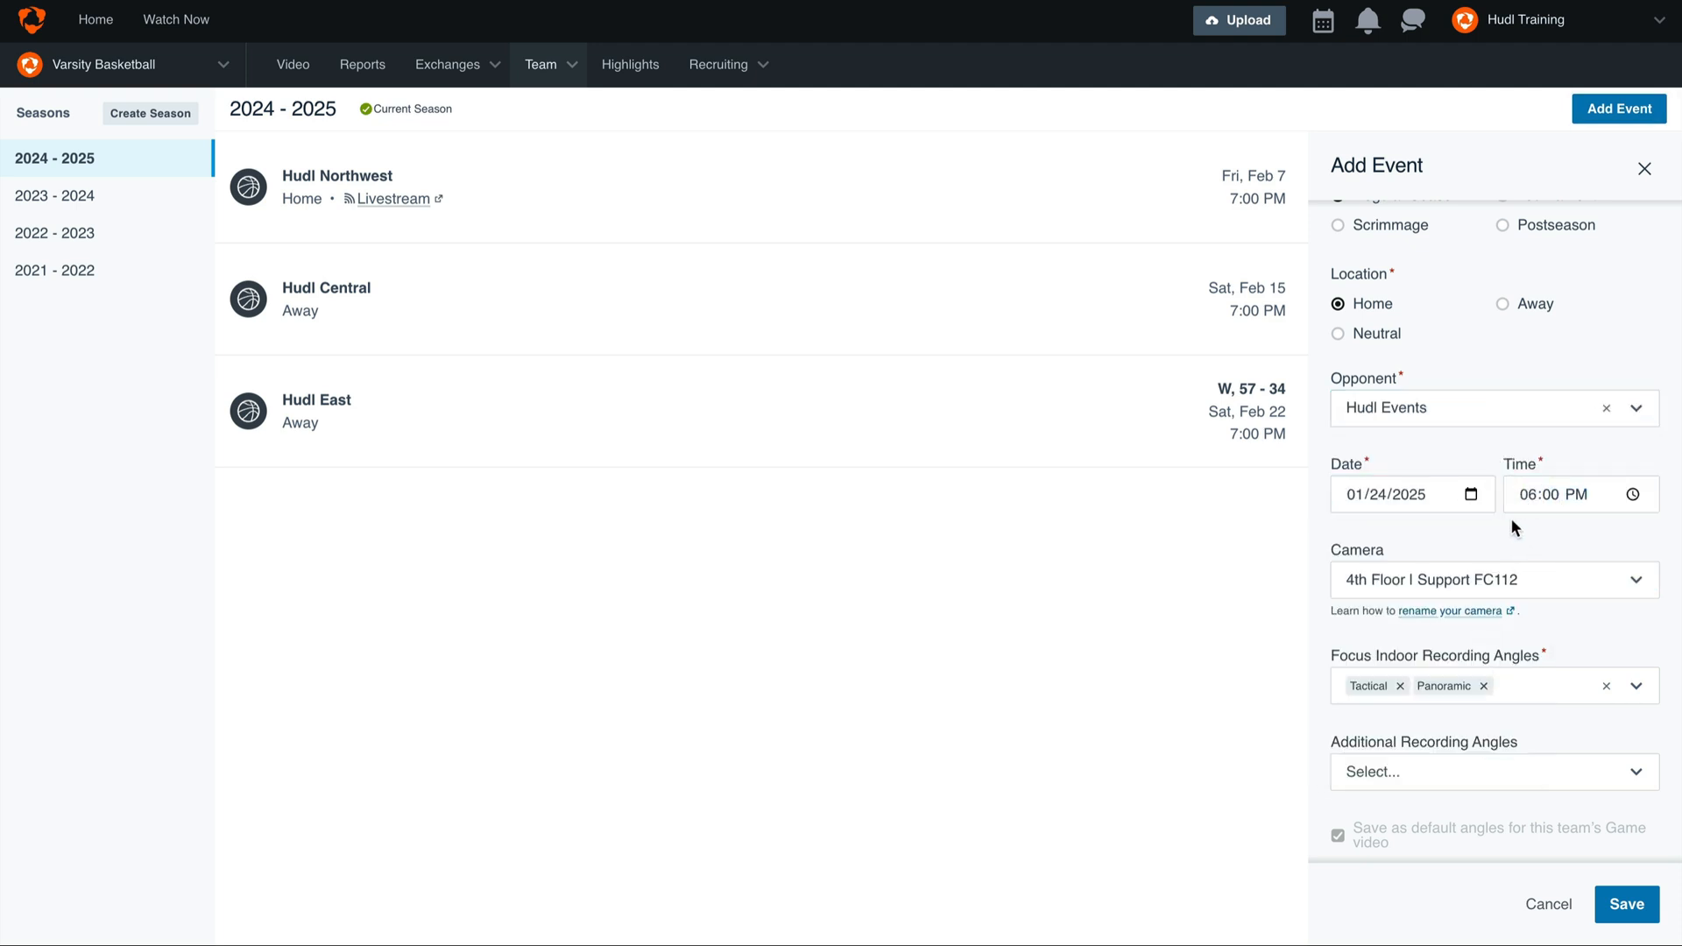
scroll(down, 3)
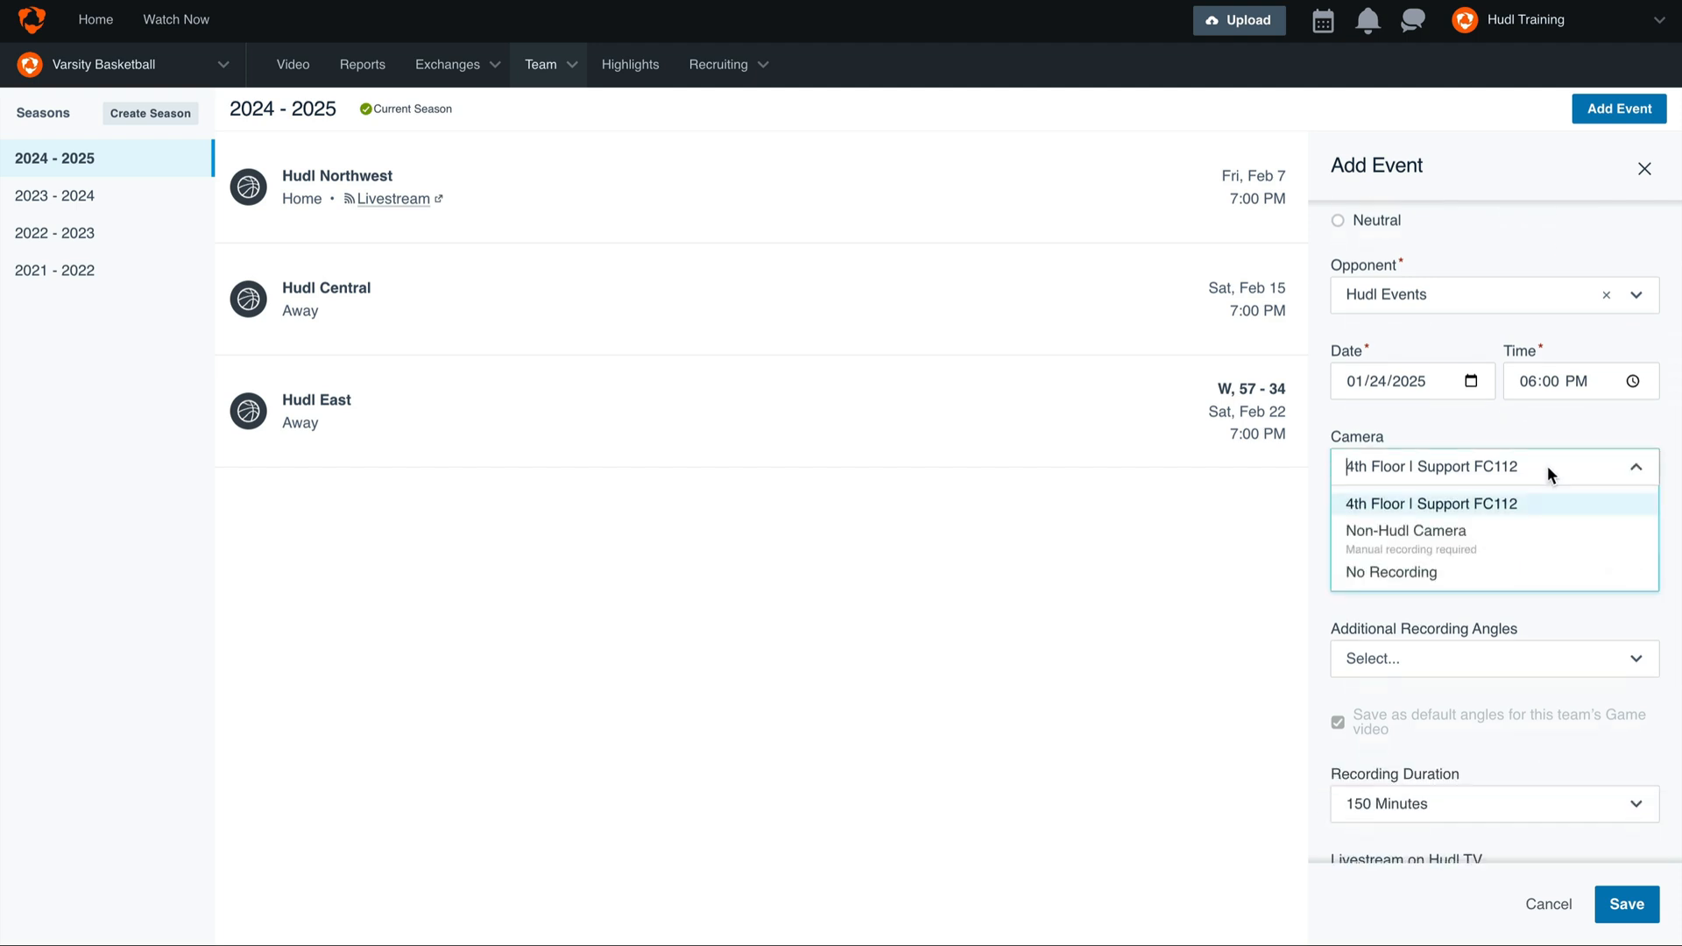
mouse_move(1549, 513)
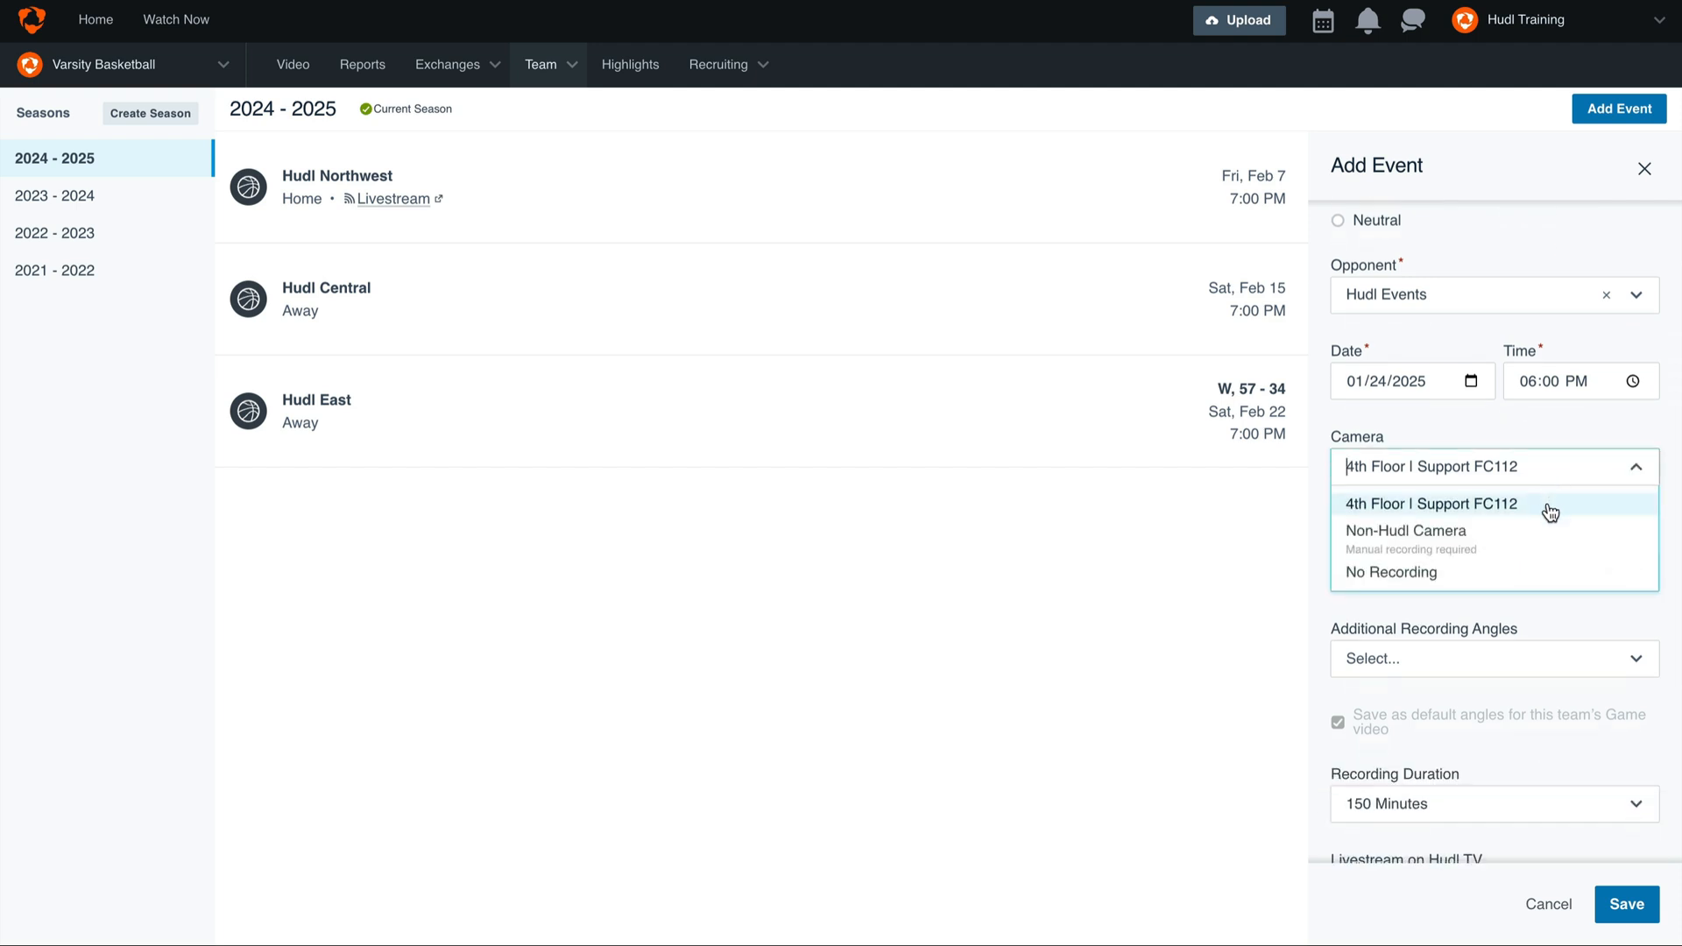
Step: Keep the 4th Floor | Support FC112 camera with Tactical and Panoramic recording angles
click(1430, 505)
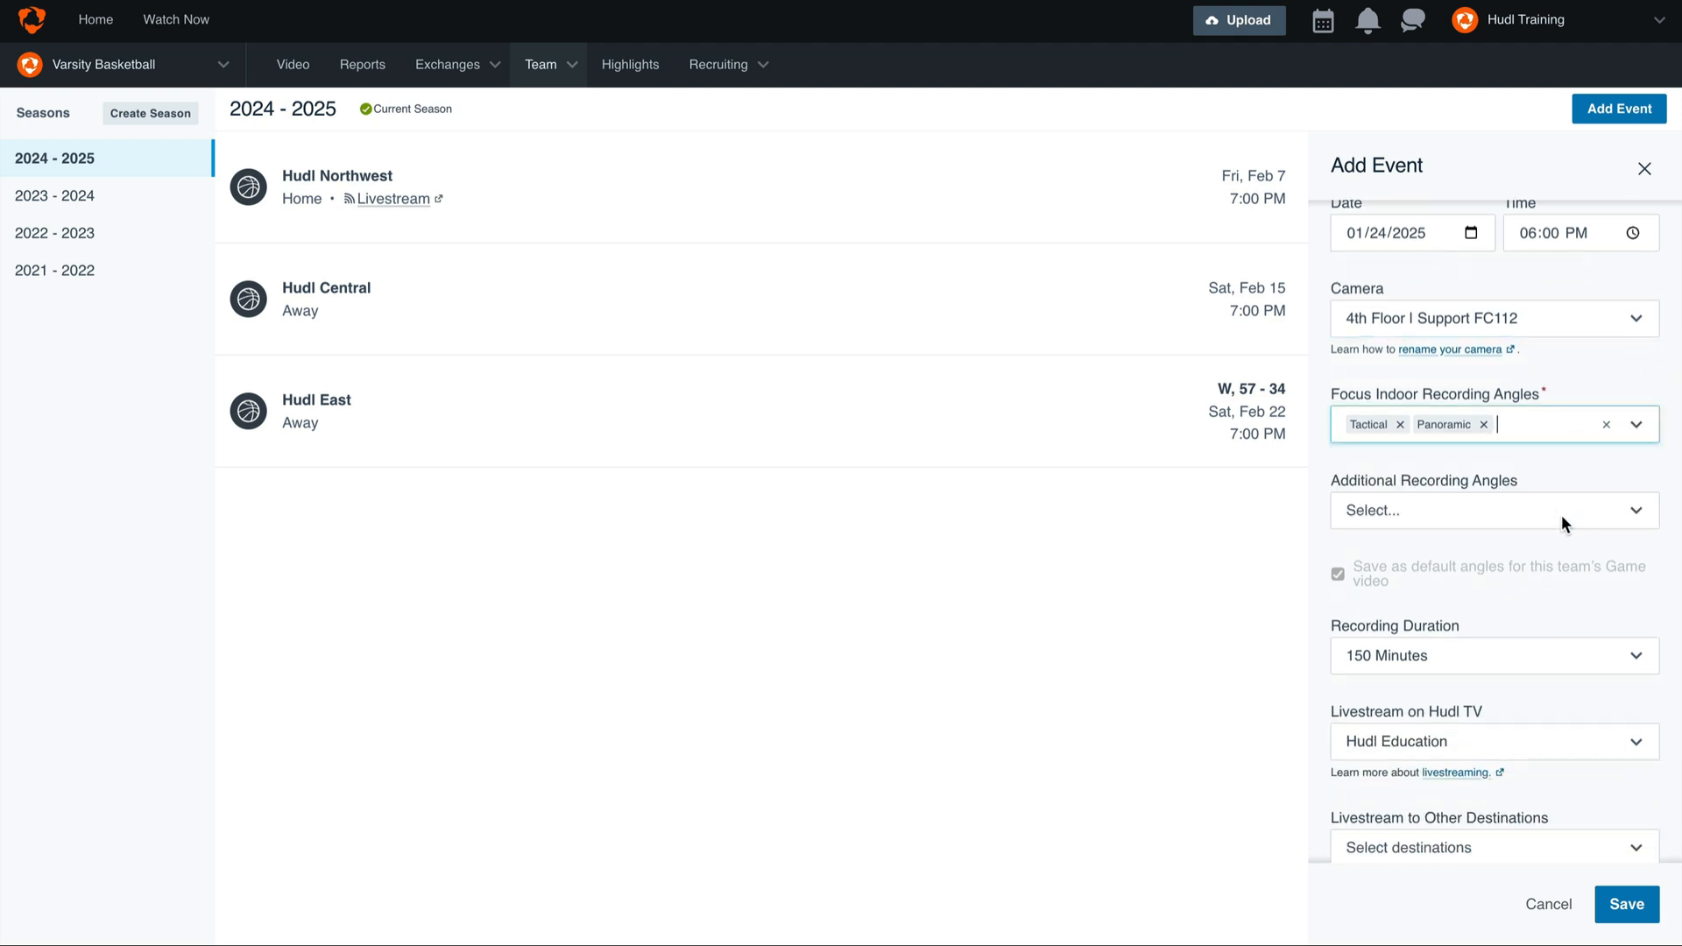
click(1491, 510)
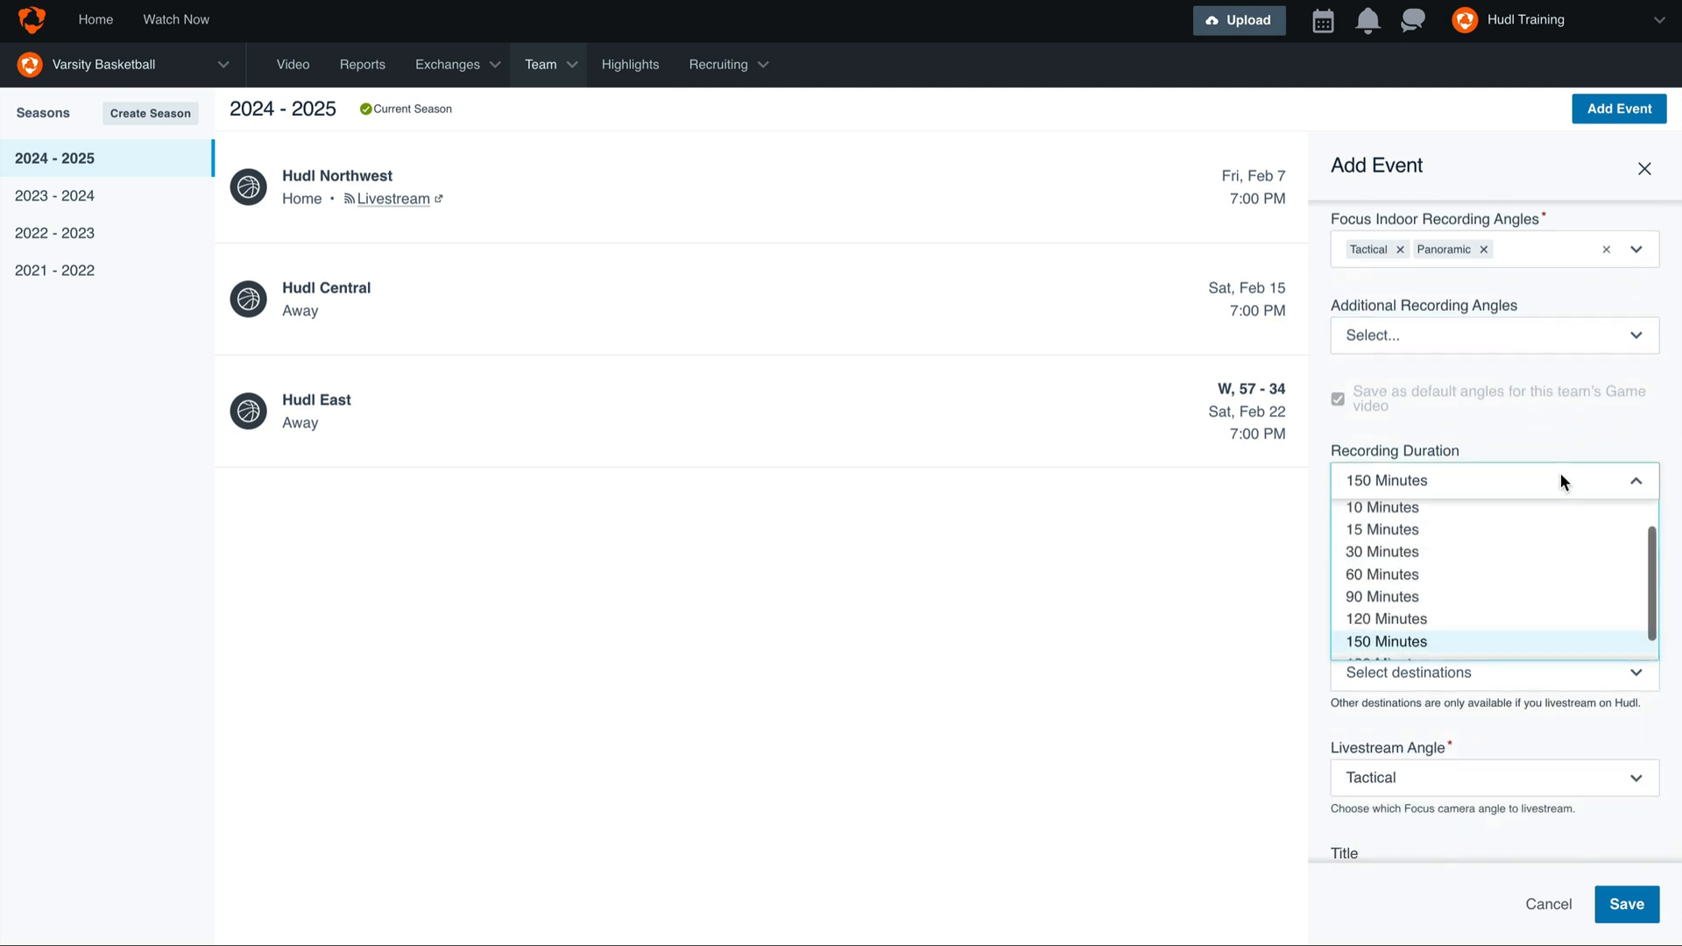
click(1384, 641)
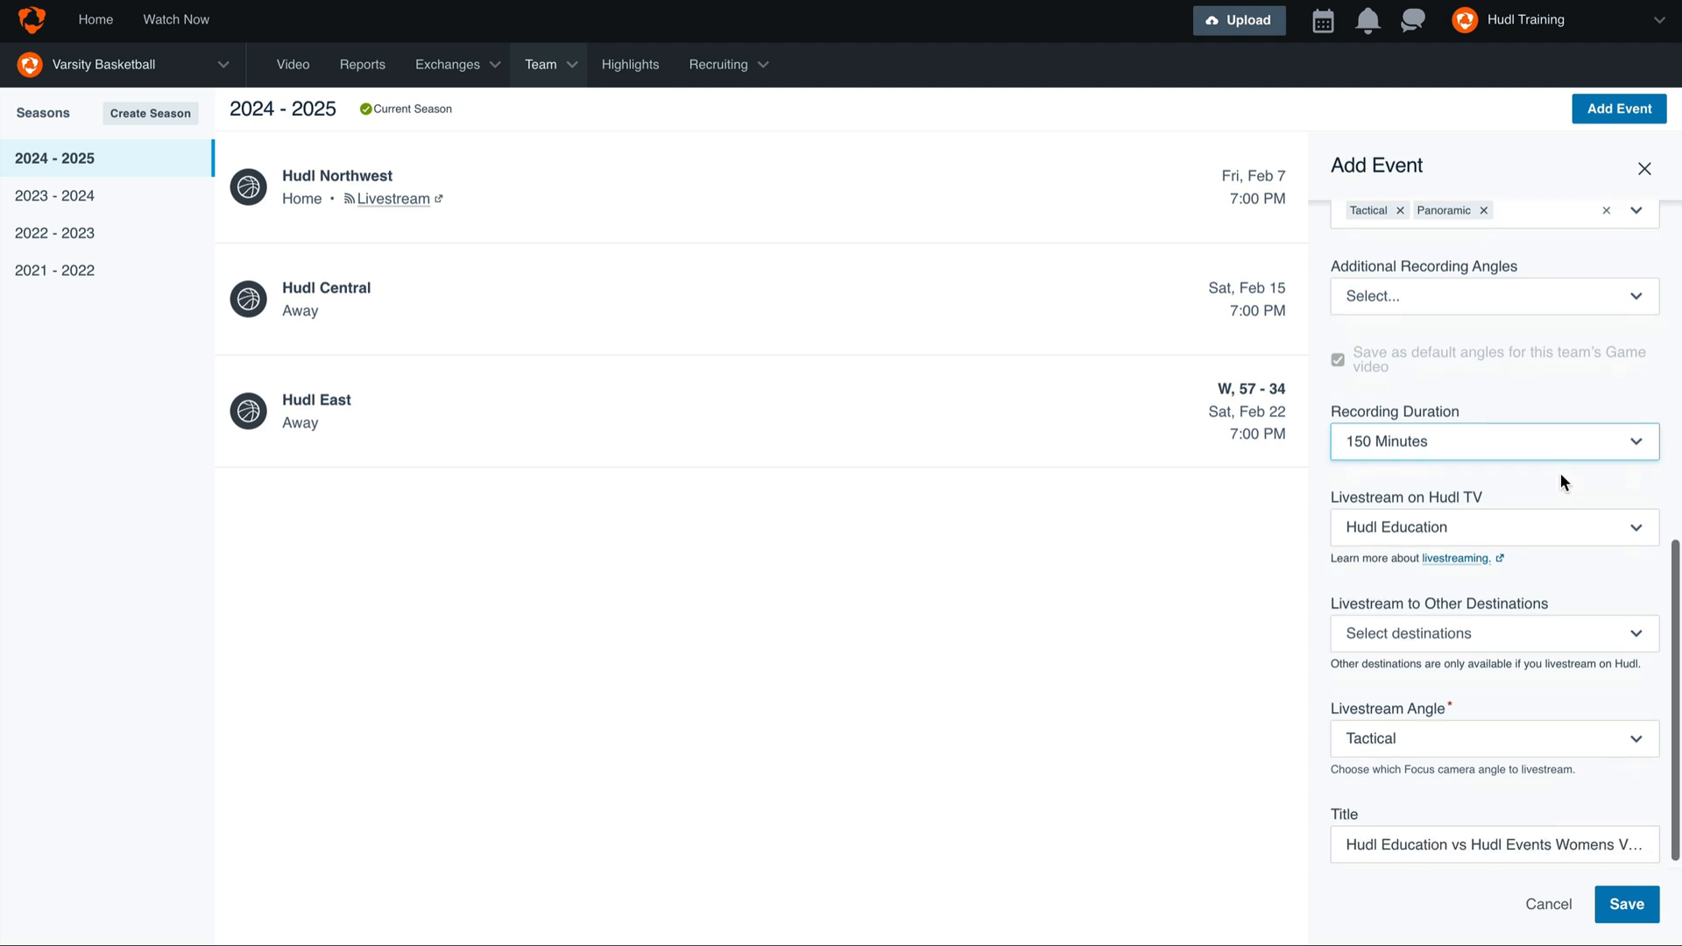
click(1491, 527)
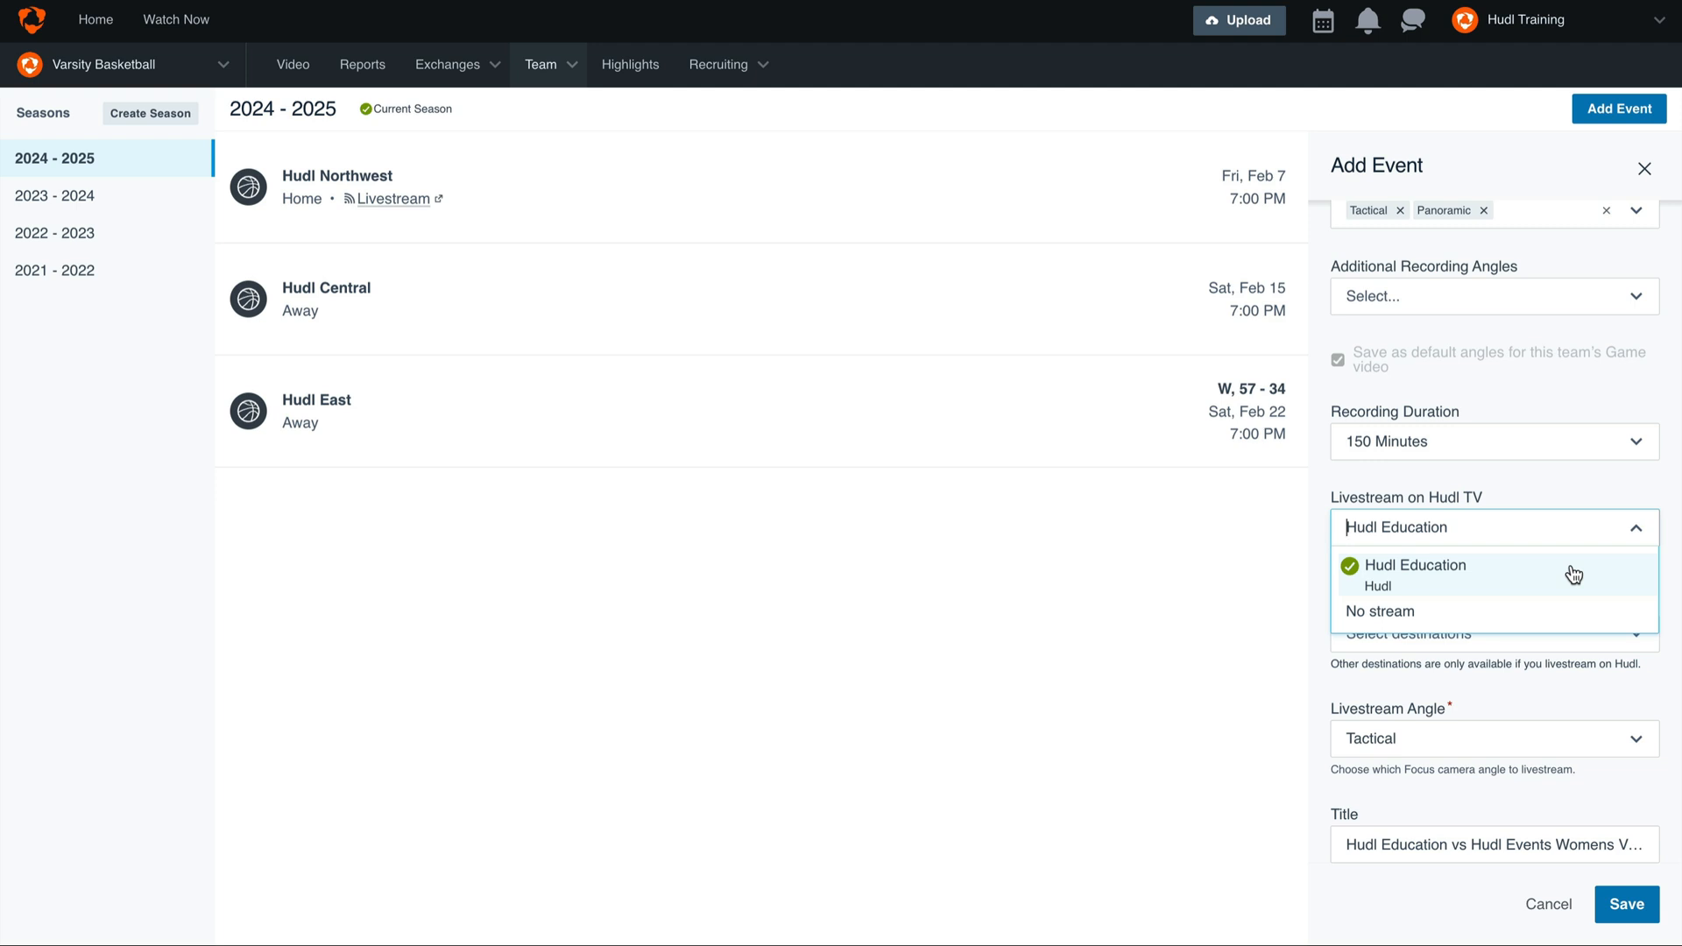
click(1416, 566)
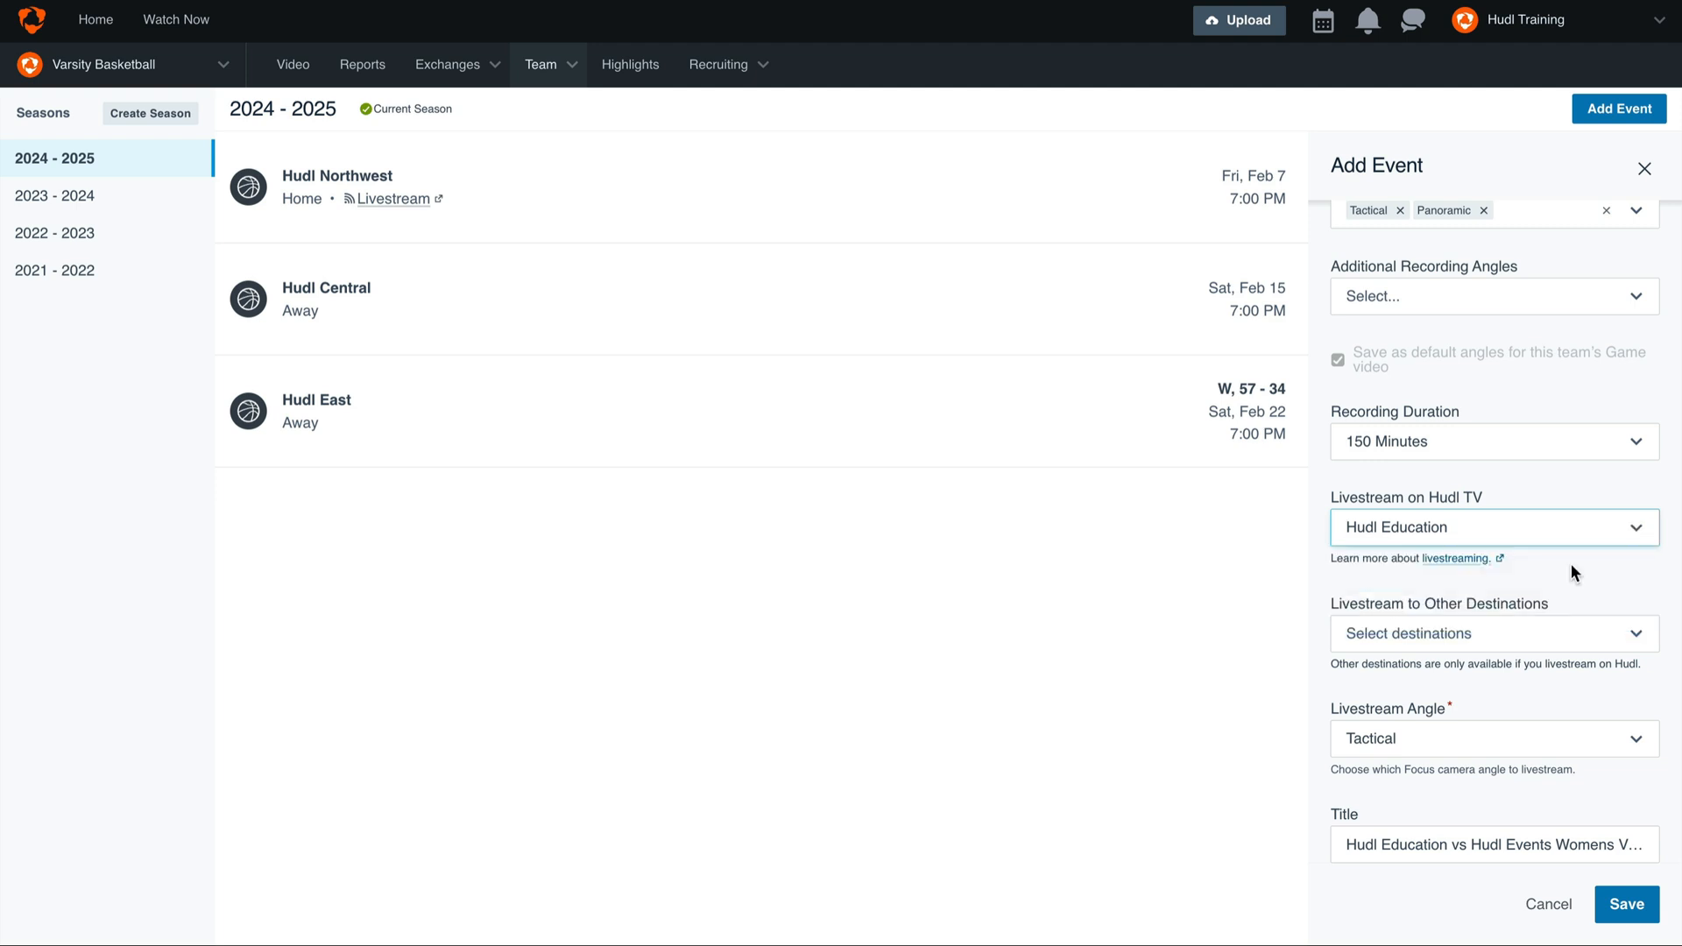
mouse_move(1593, 639)
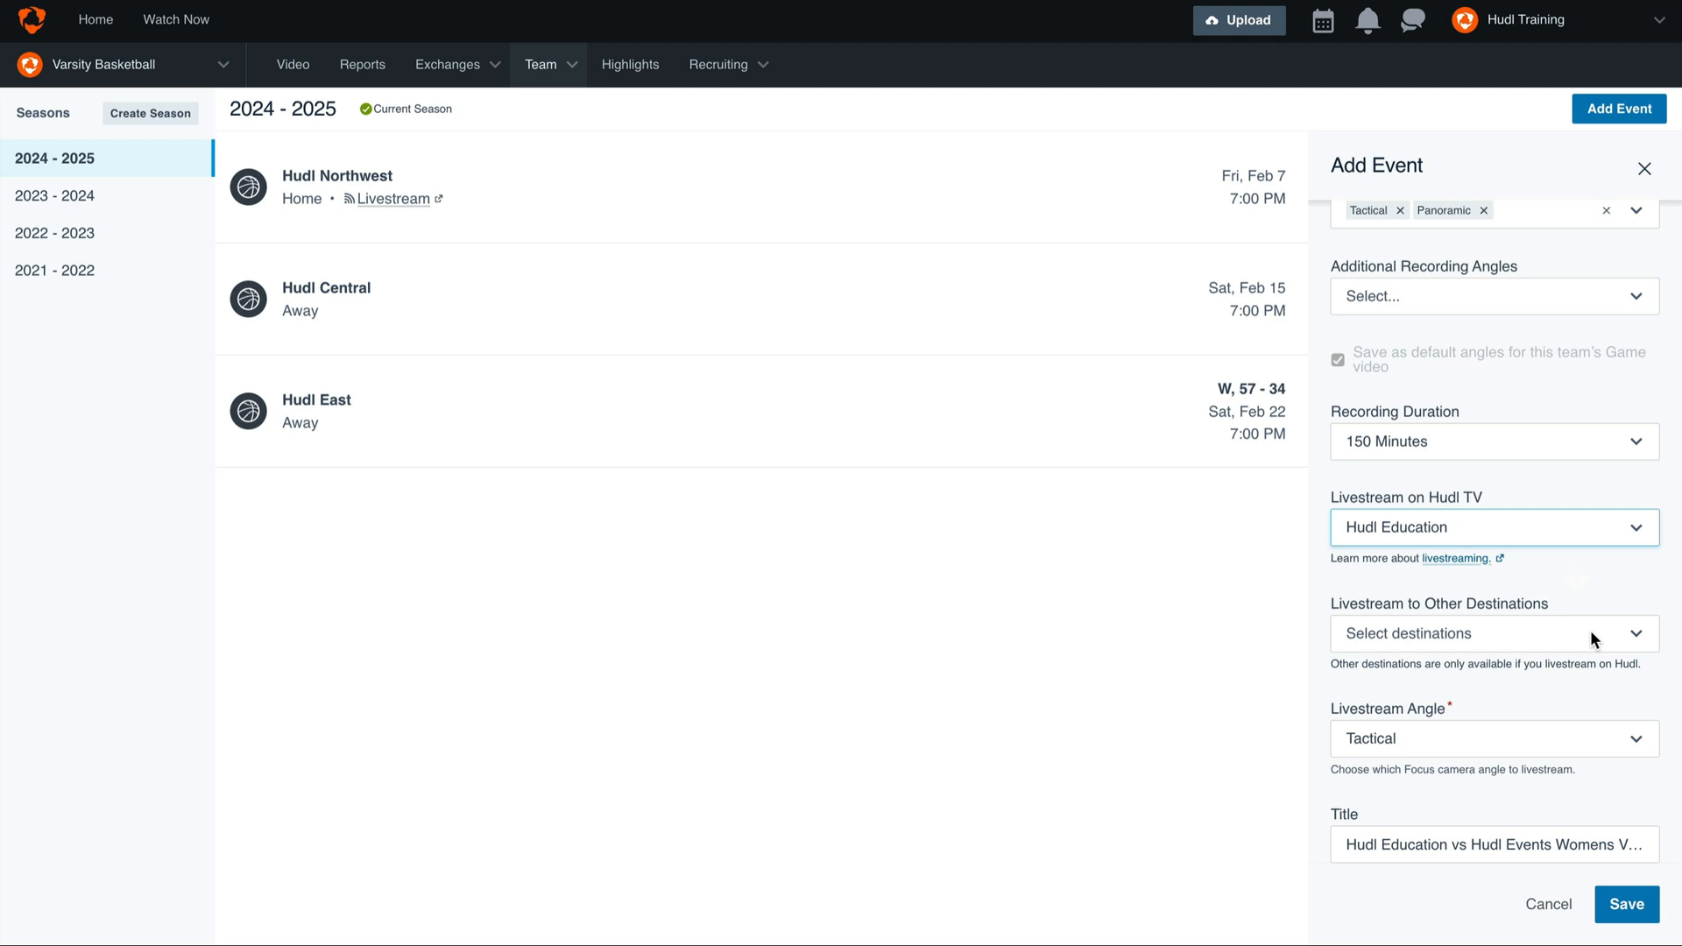
mouse_move(1604, 752)
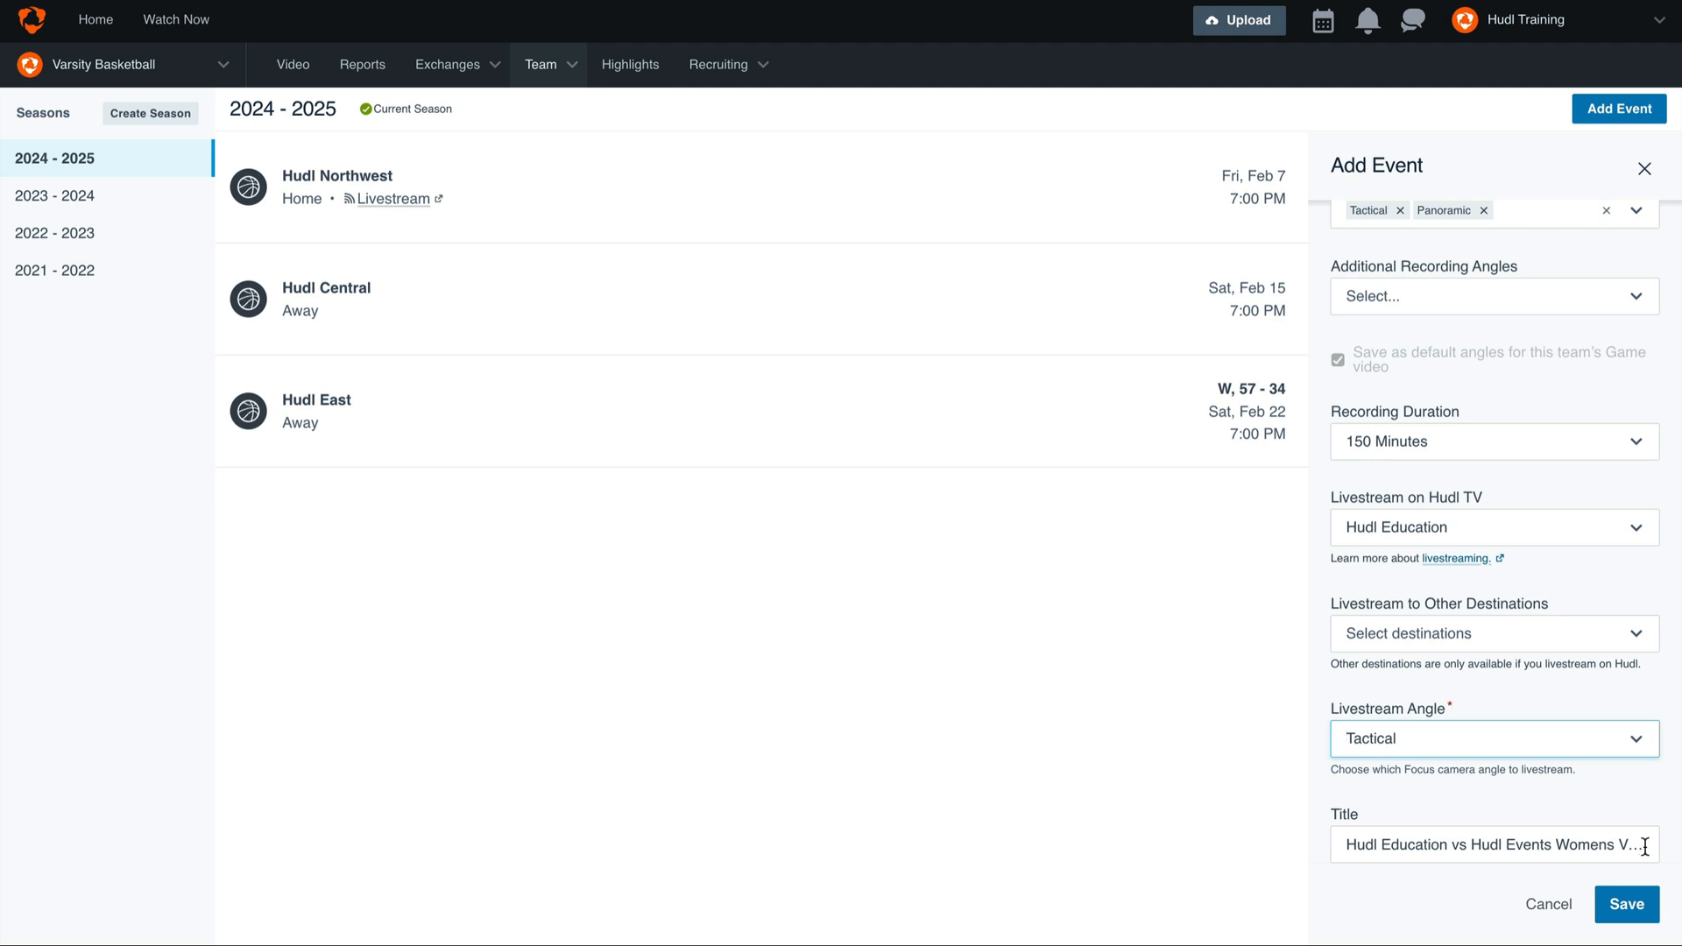
mouse_move(1628, 904)
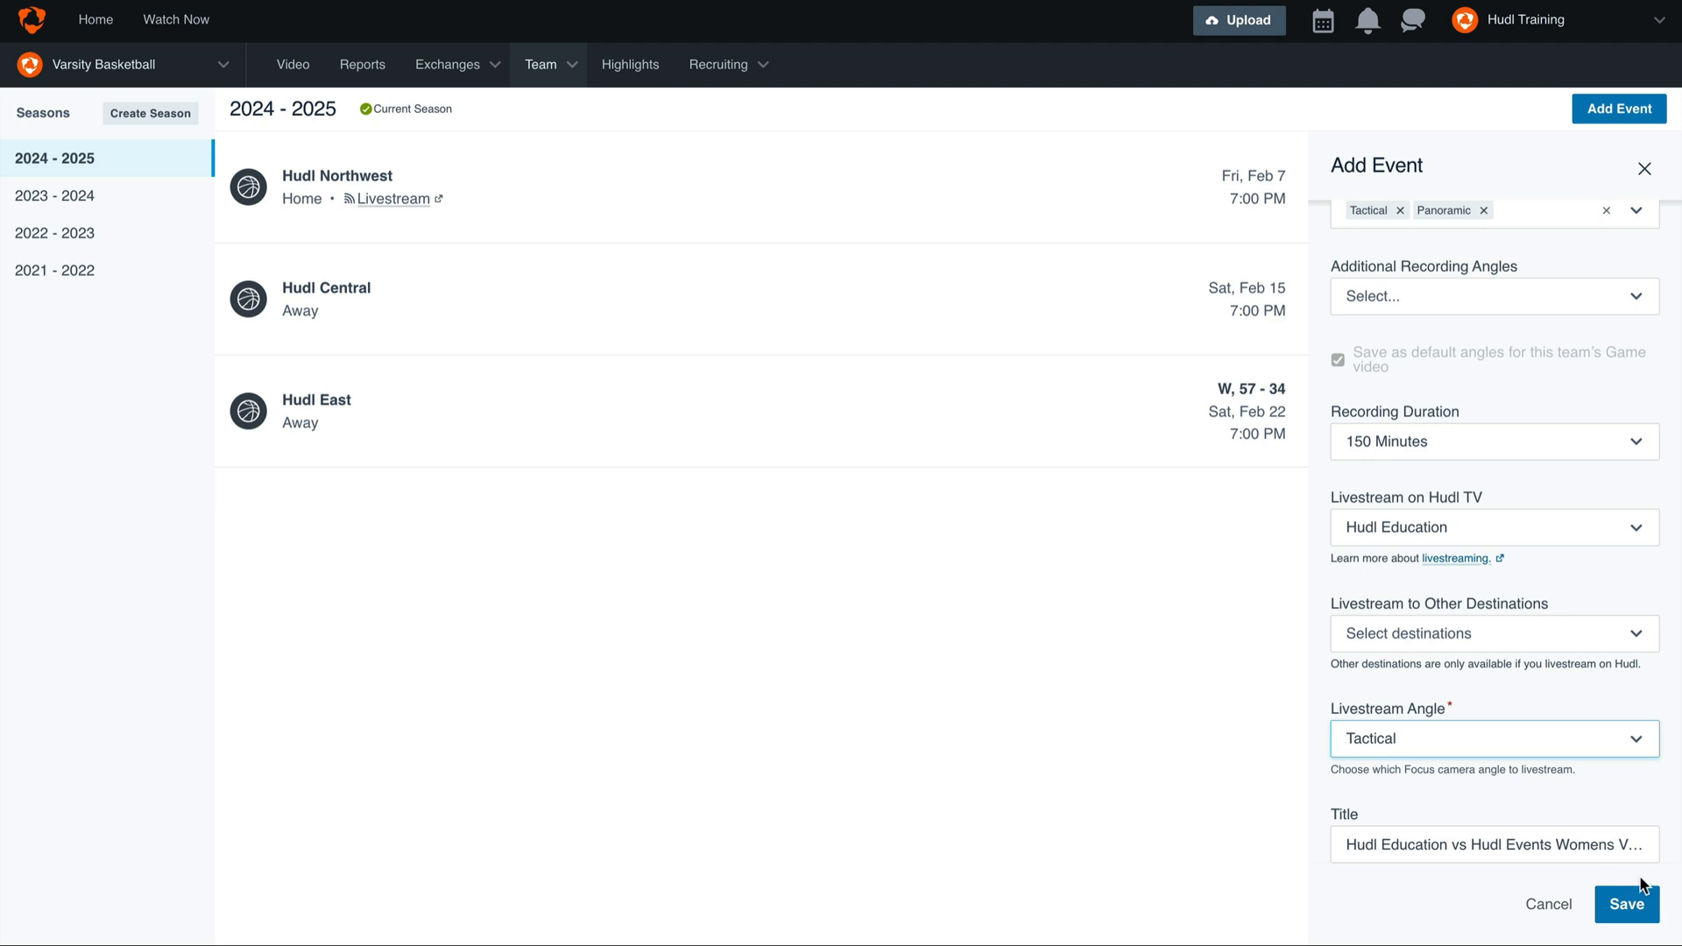
Step: Save the Hudl Events game and open its Hudl TV livestream page
click(1626, 904)
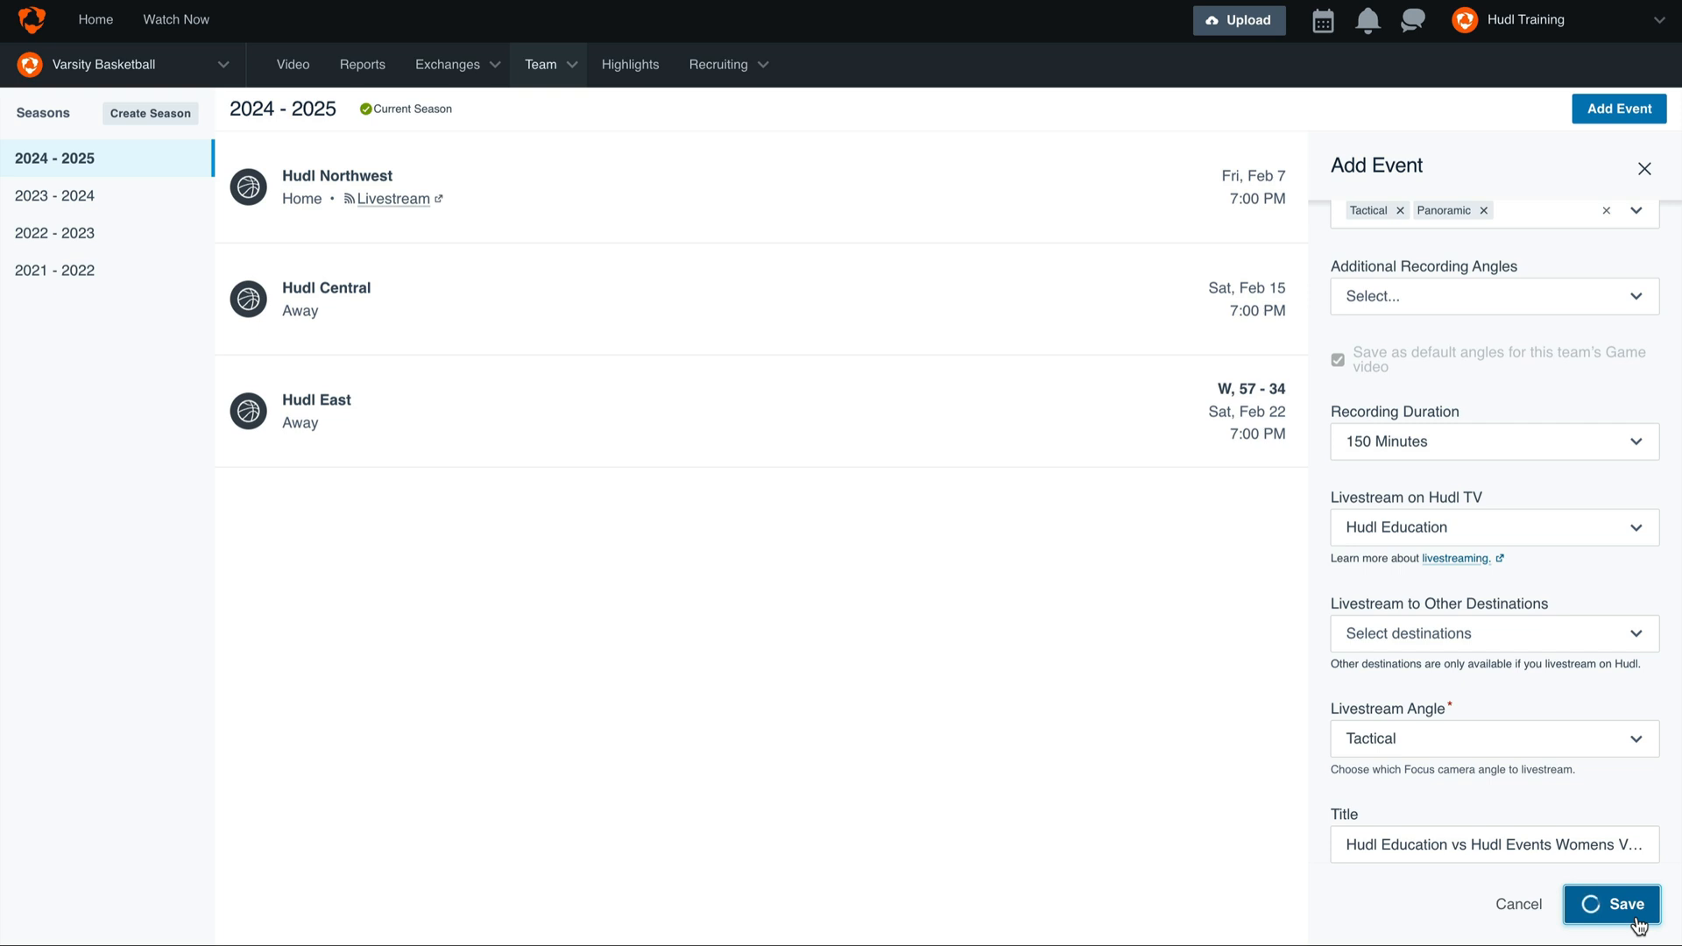
click(1614, 904)
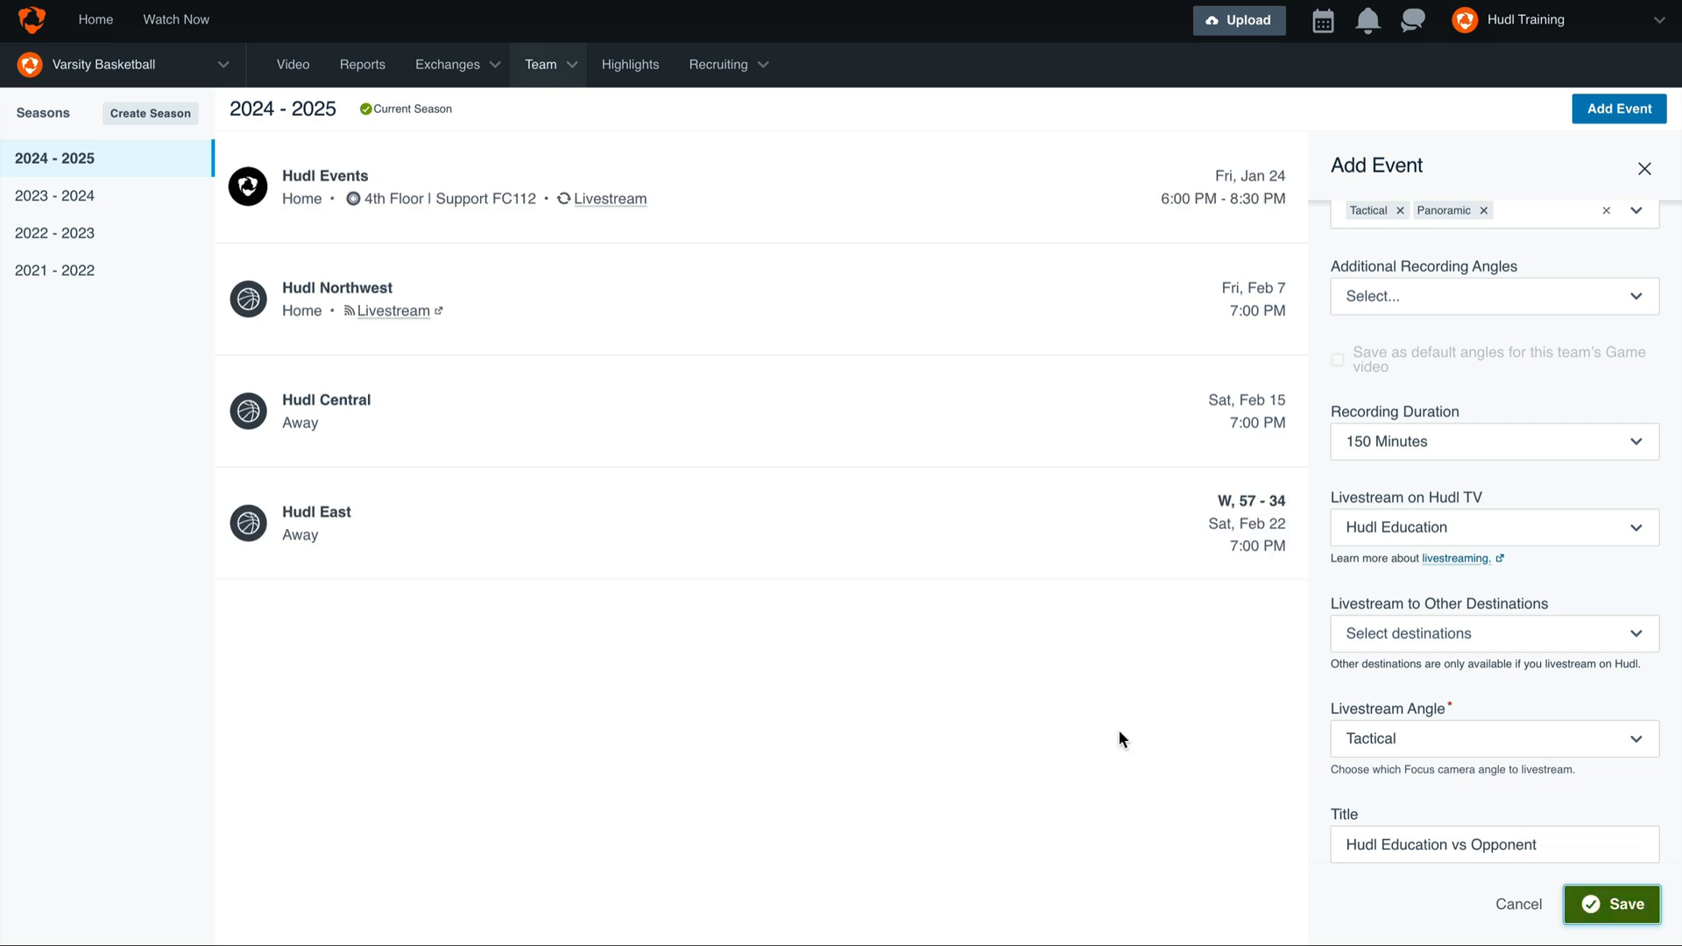
mouse_move(428, 225)
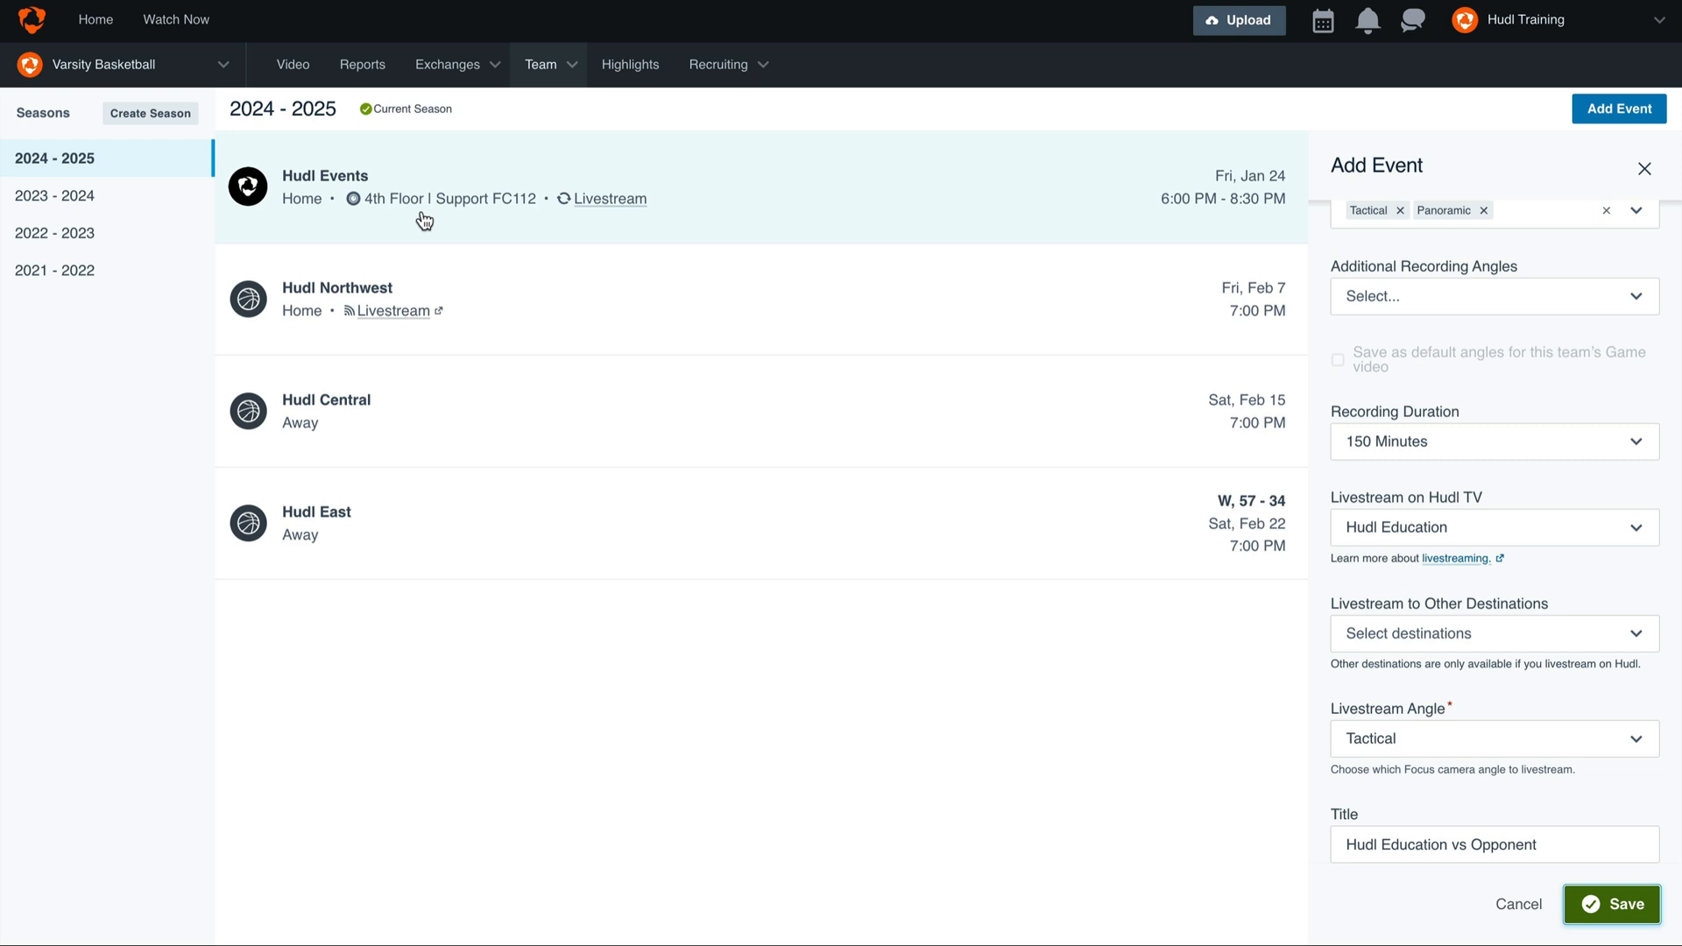
mouse_move(612, 198)
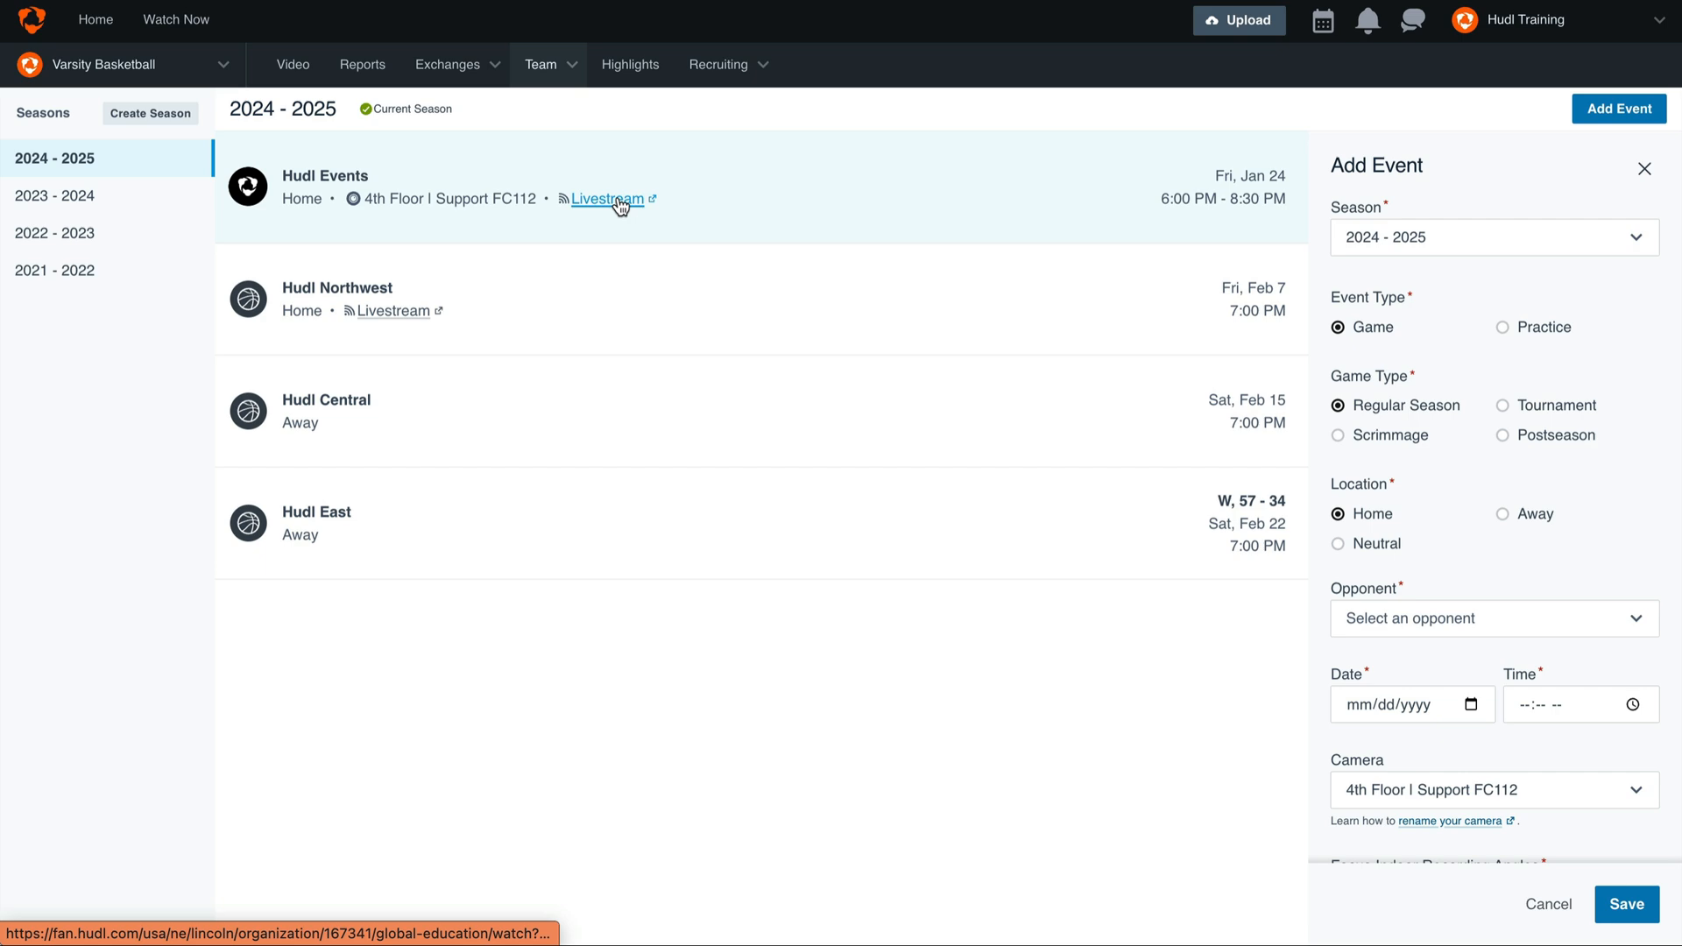
mouse_move(608, 198)
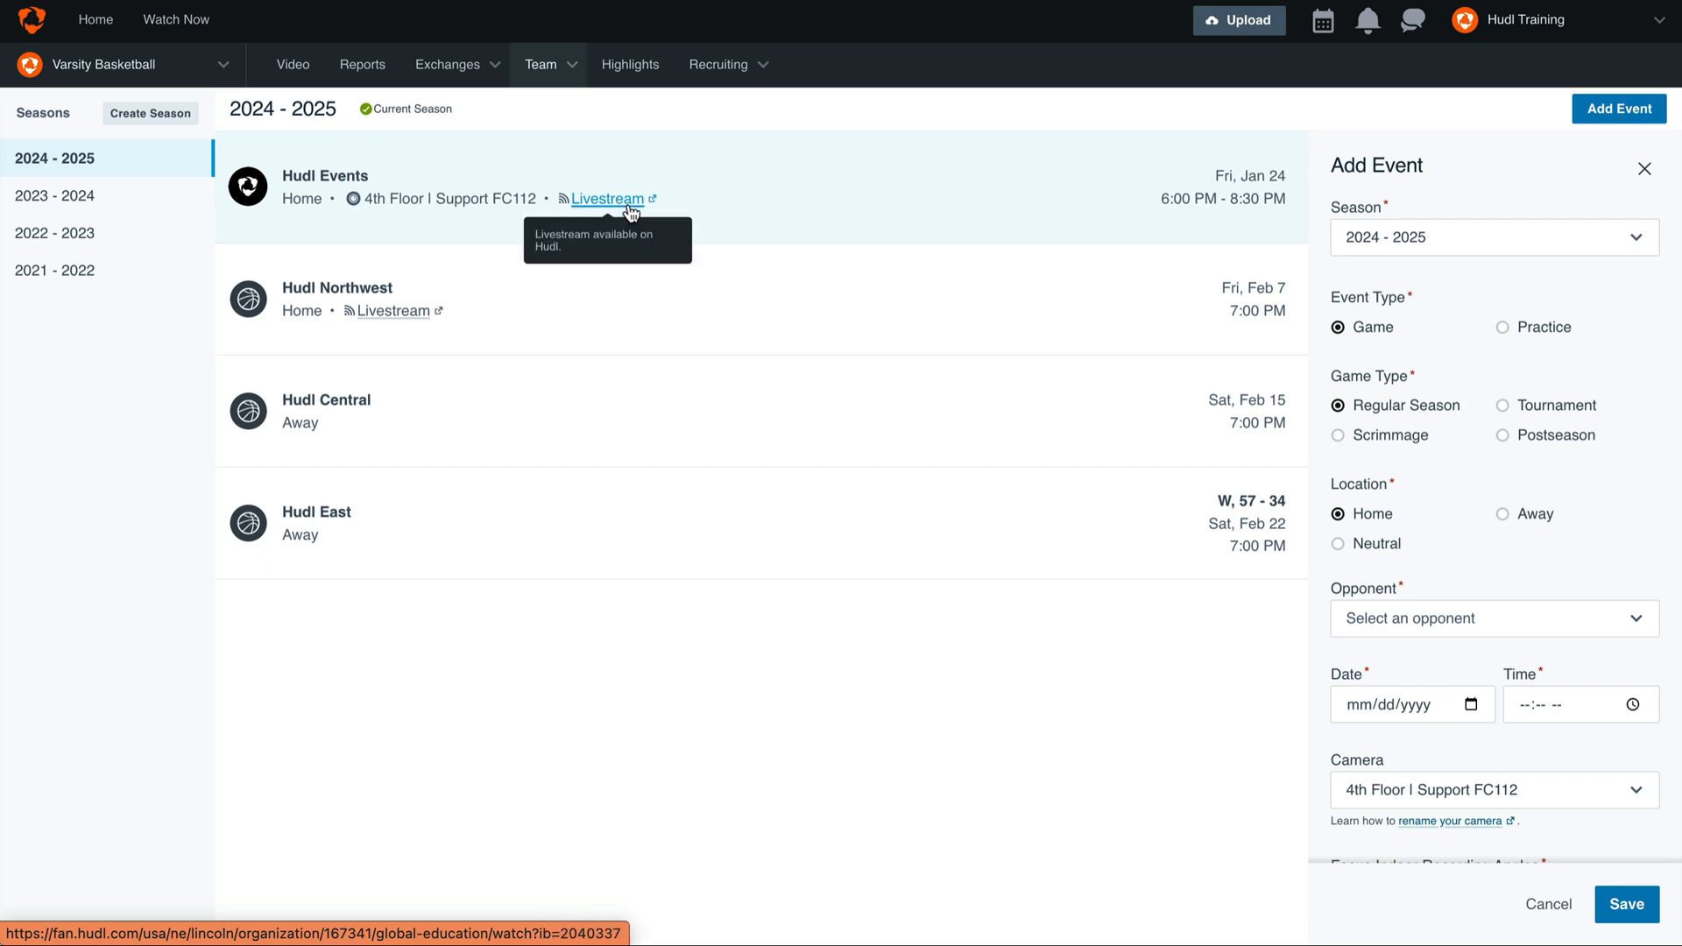
click(608, 198)
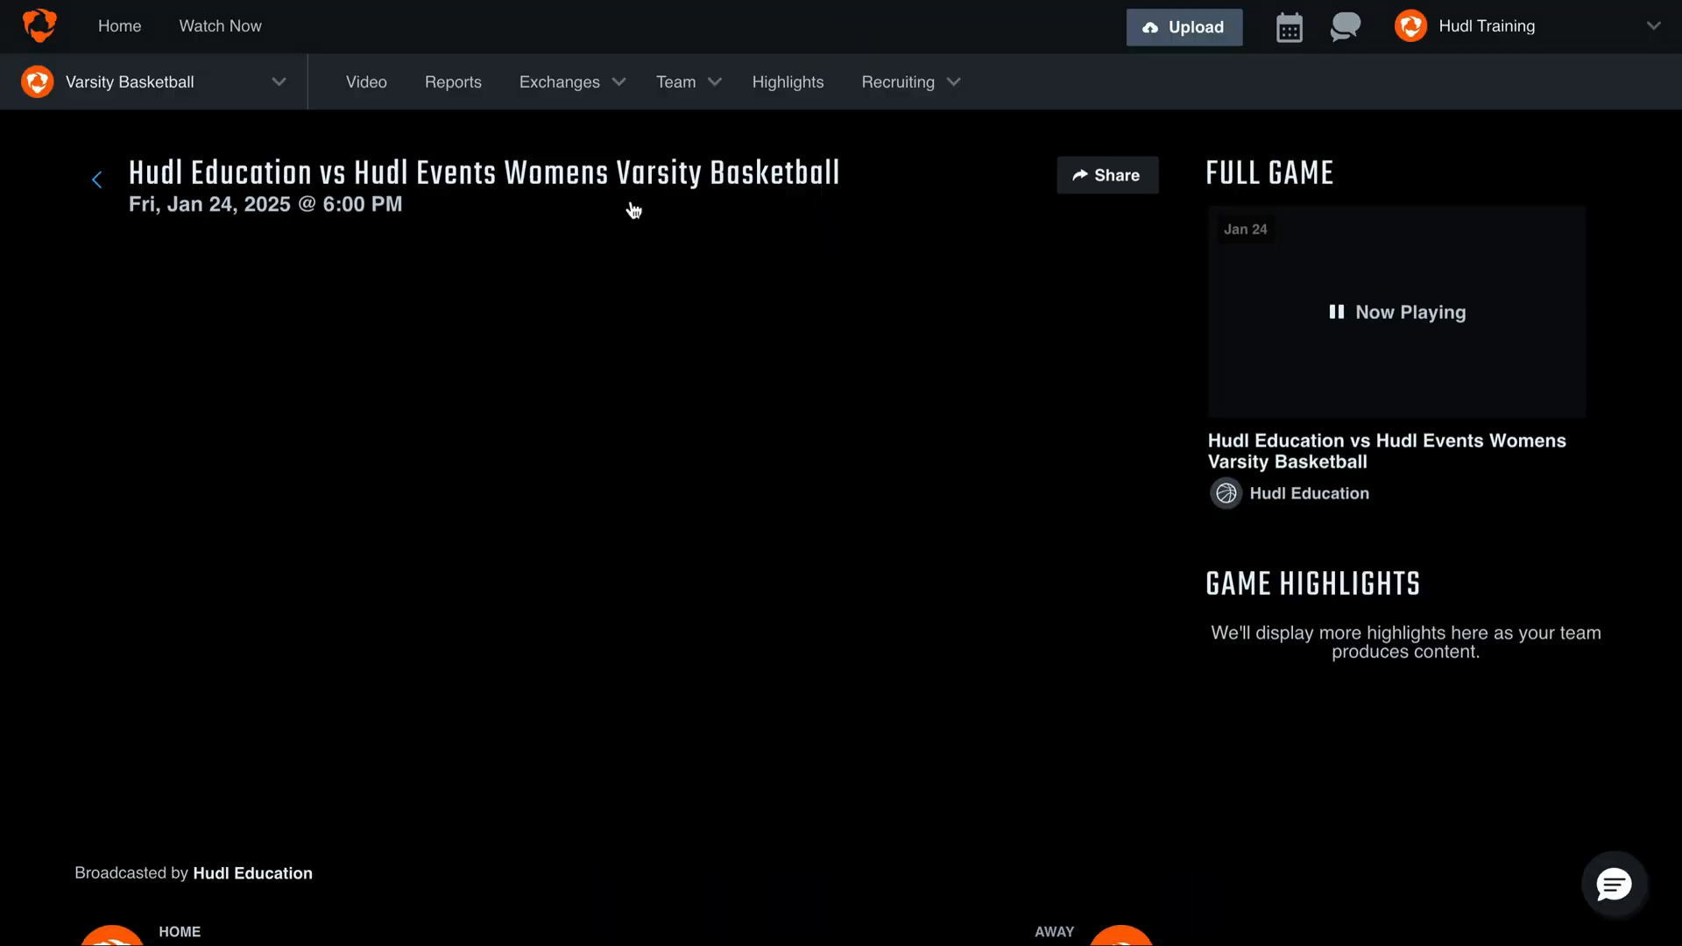